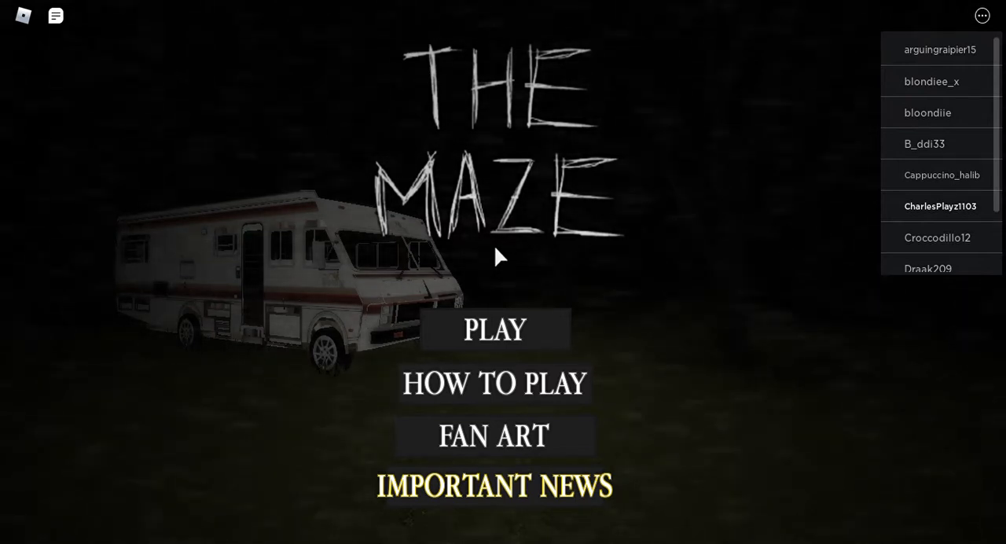
mouse_move(507, 307)
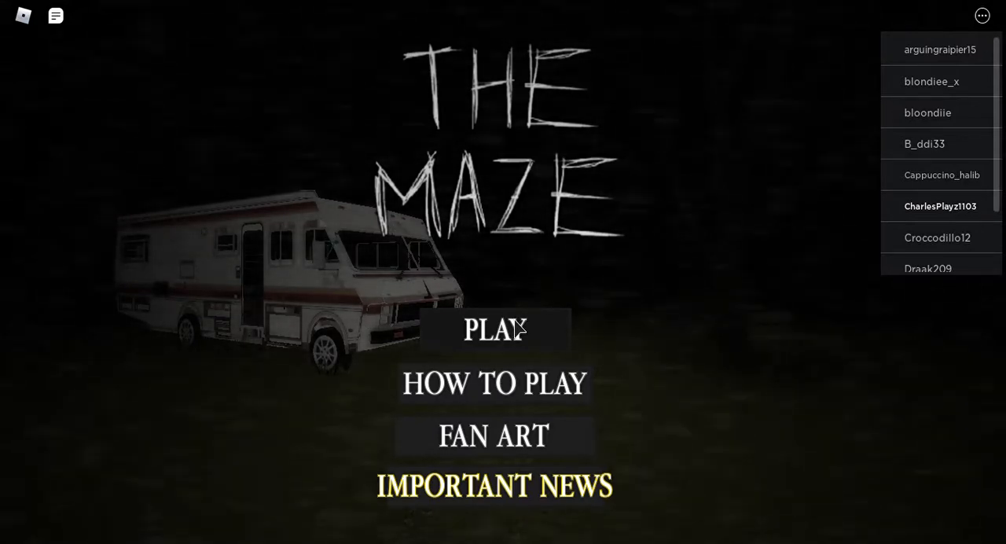
mouse_move(464, 440)
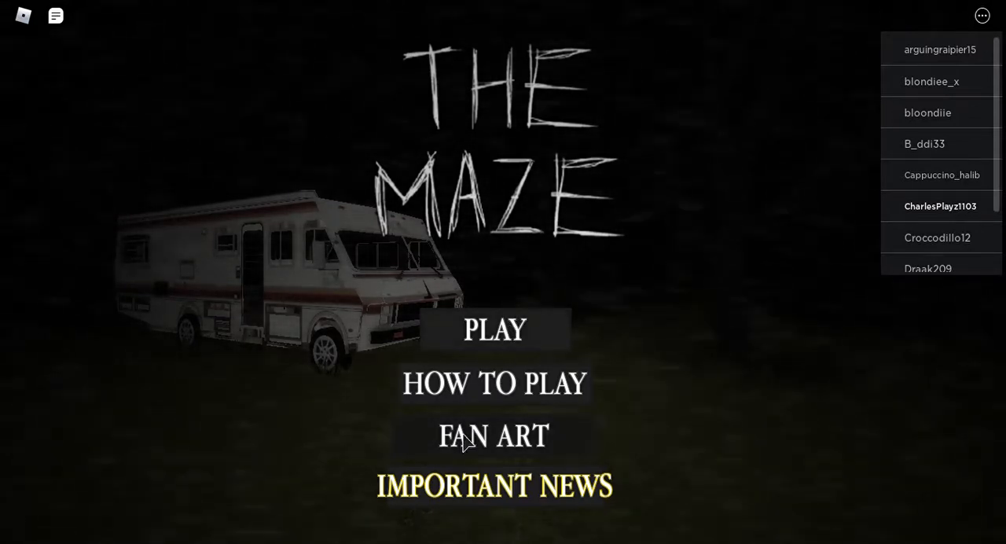
Open the FAN ART gallery of Orotund and Cajoler drawings from The Maze menu.
left_click(494, 328)
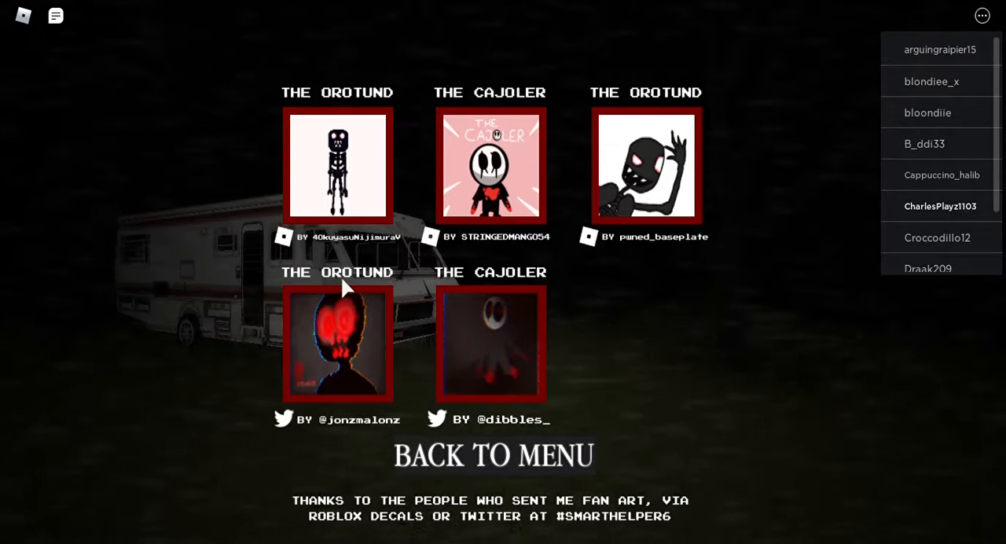
mouse_move(345, 102)
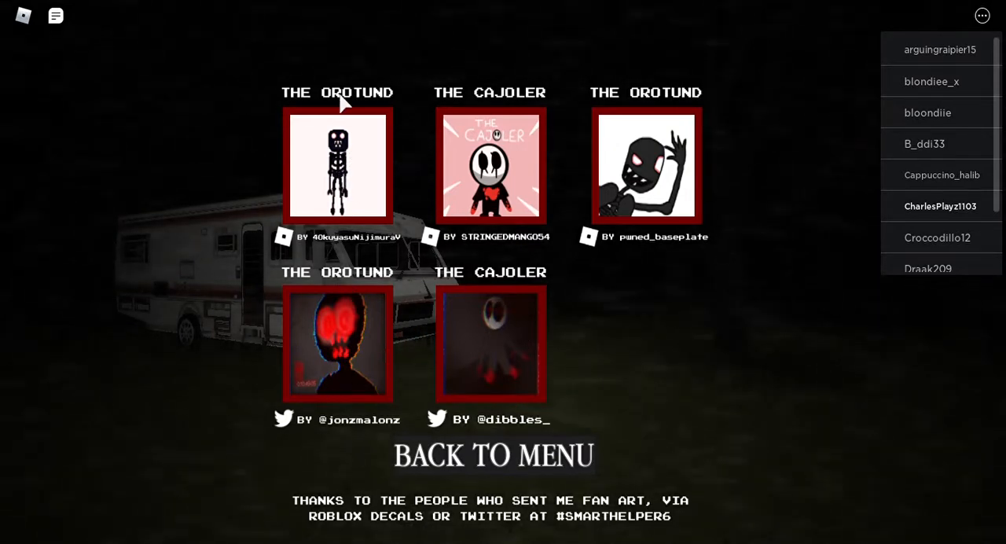
mouse_move(525, 458)
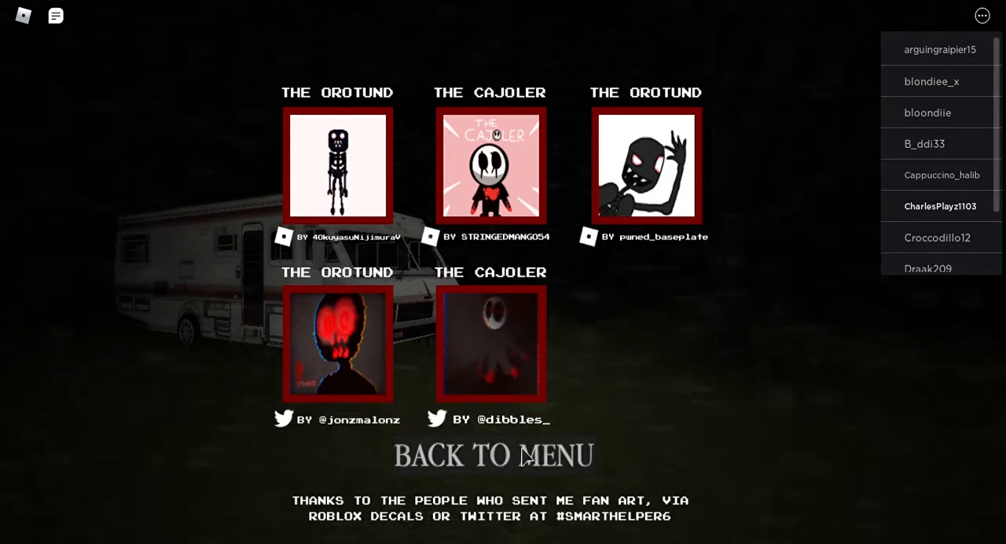
left_click(493, 455)
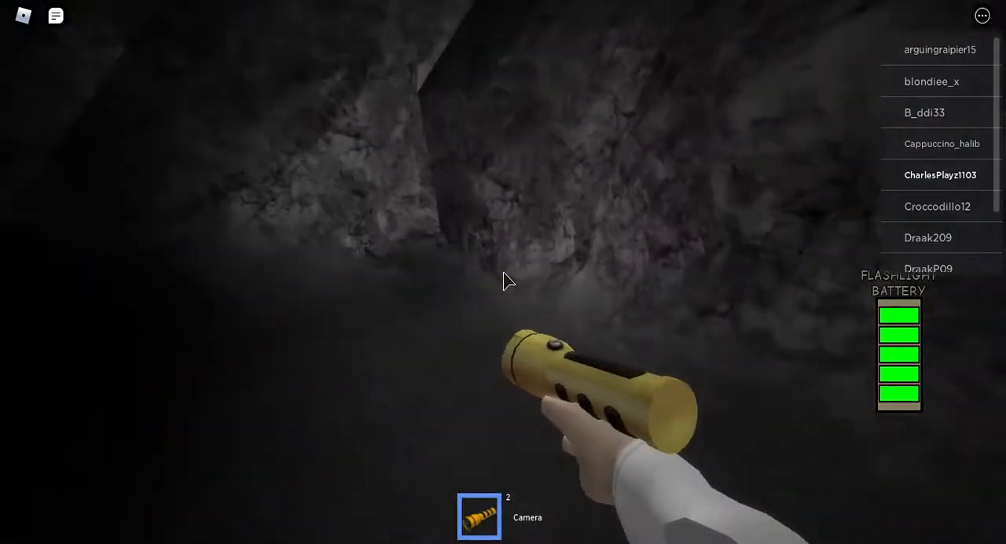
mouse_move(503, 281)
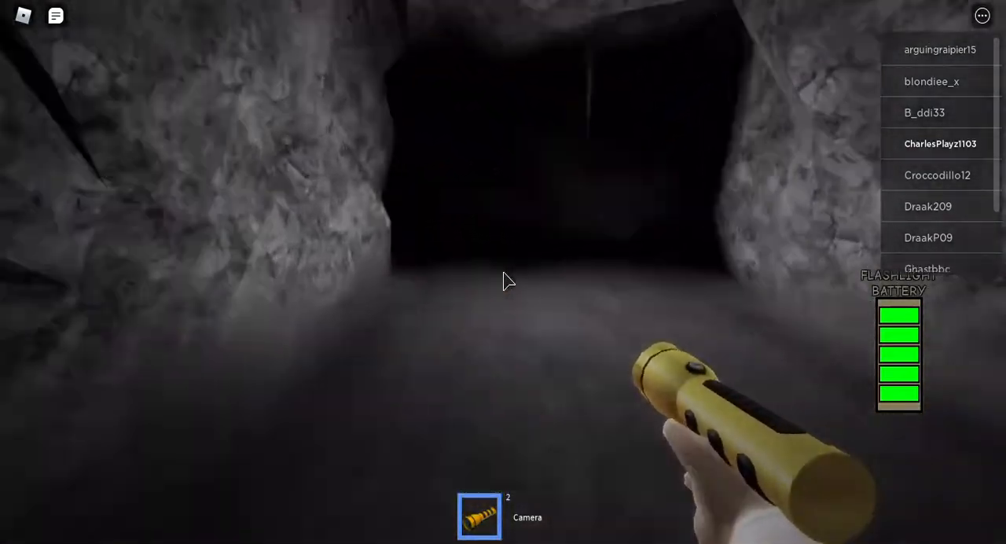
mouse_move(503, 281)
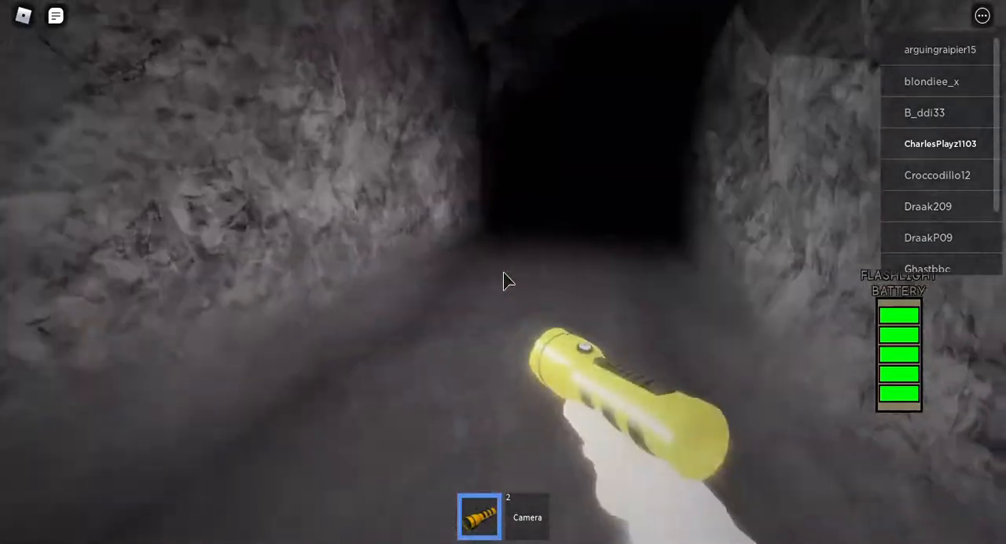
mouse_move(503, 280)
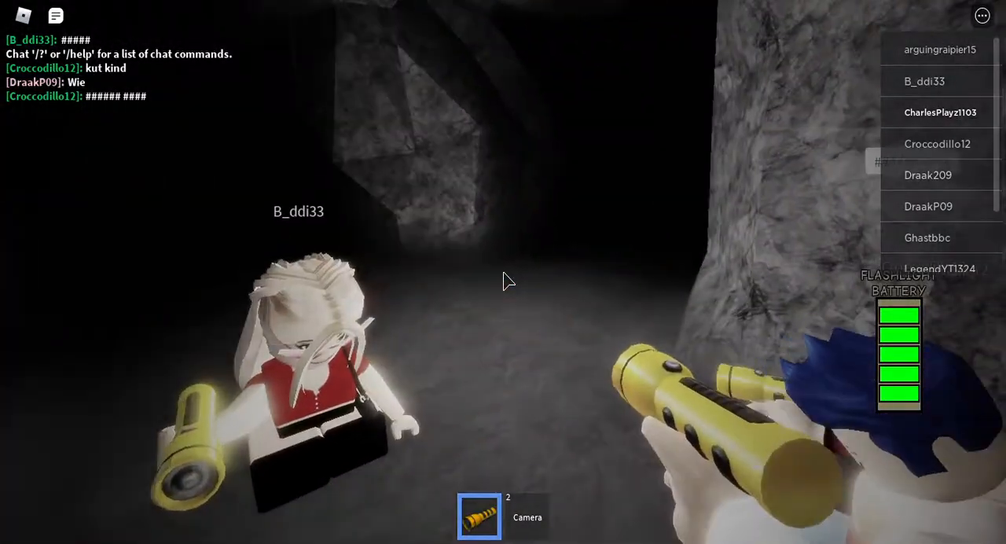
mouse_move(503, 282)
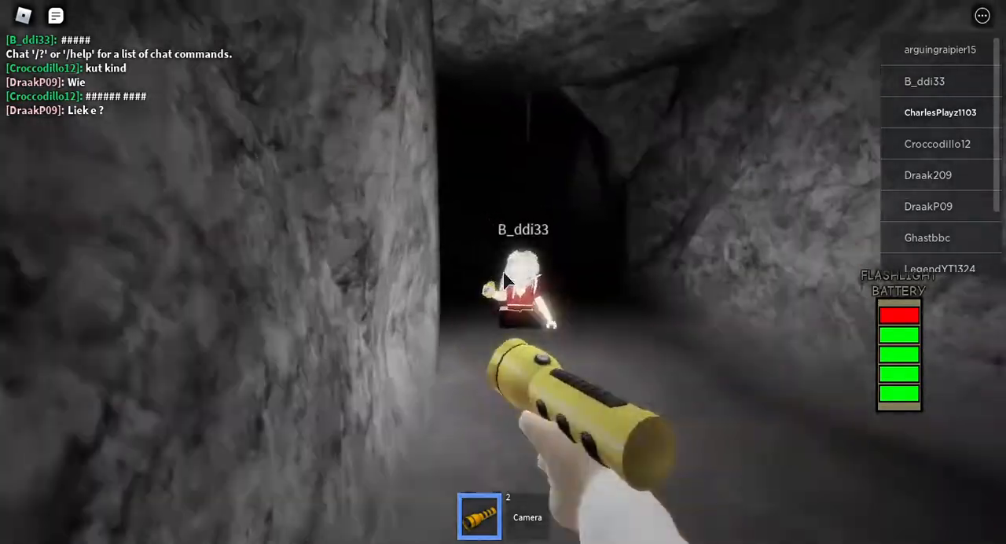
mouse_move(503, 280)
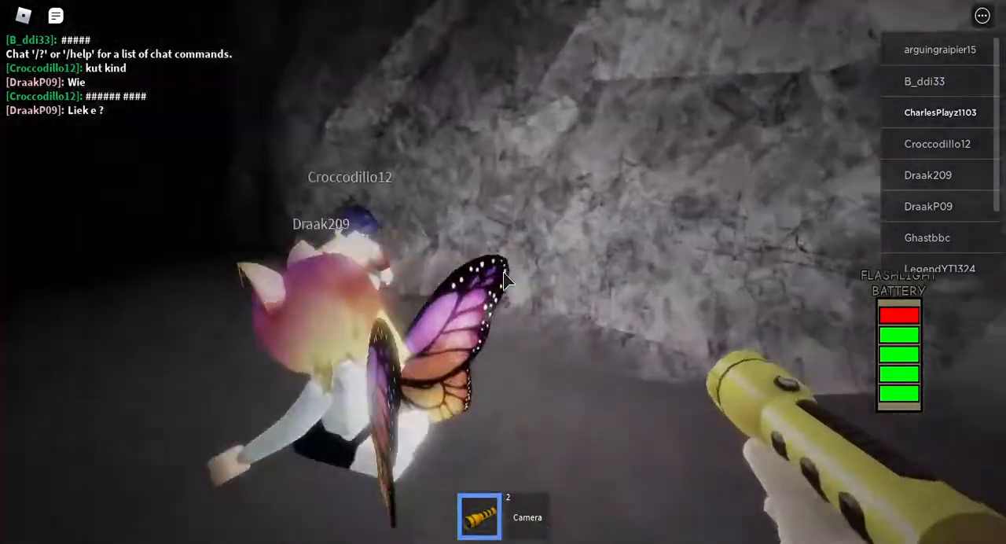
mouse_move(503, 281)
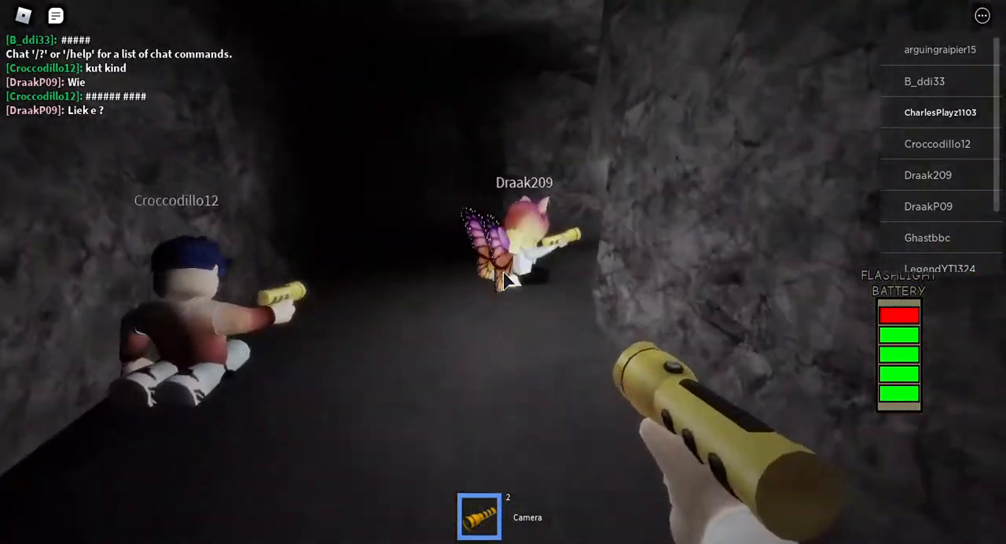
mouse_move(503, 281)
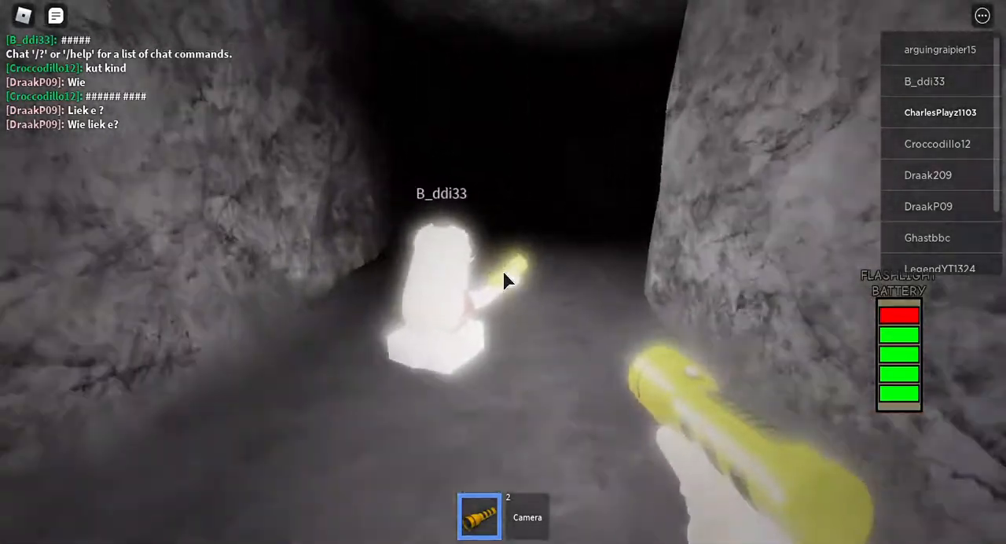
mouse_move(503, 280)
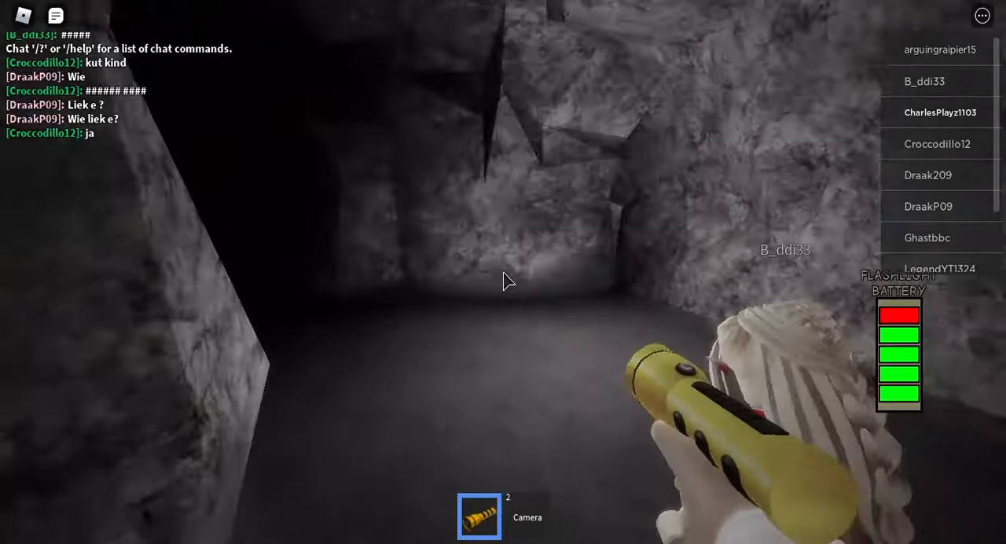
mouse_move(503, 281)
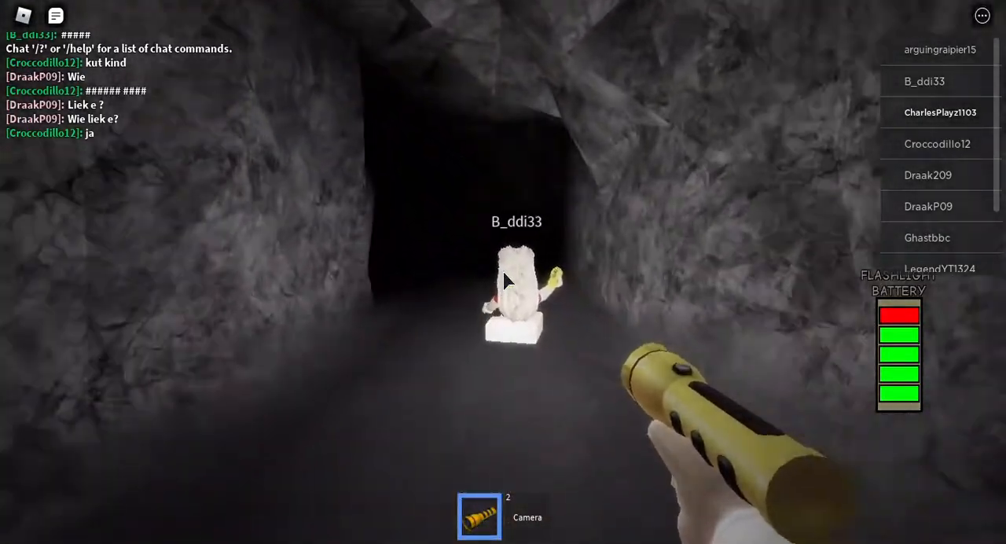
mouse_move(503, 281)
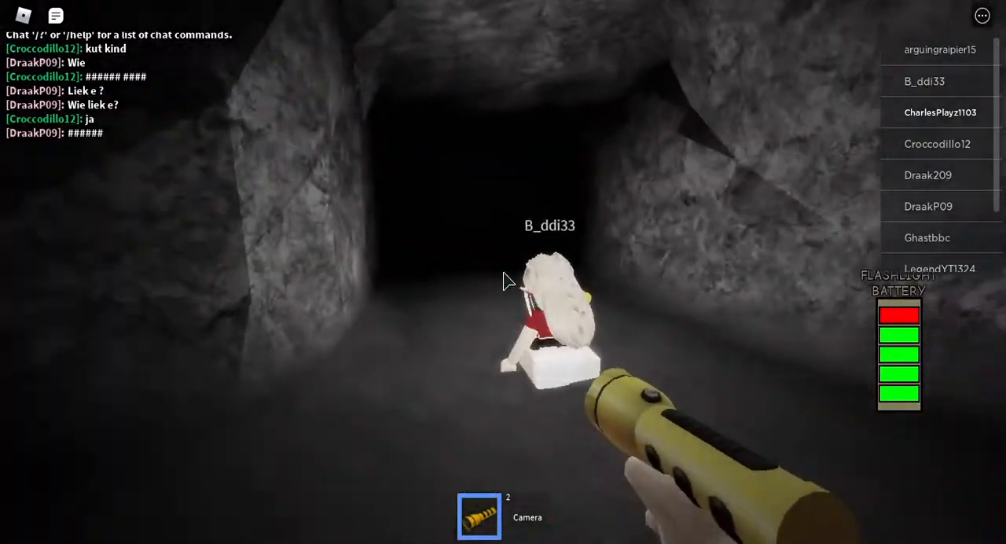
mouse_move(503, 281)
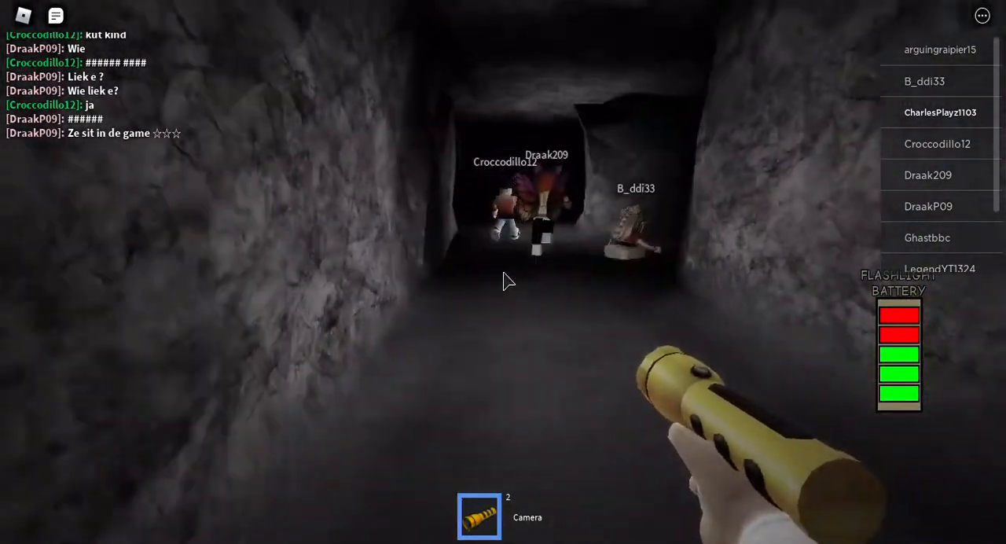
mouse_move(503, 280)
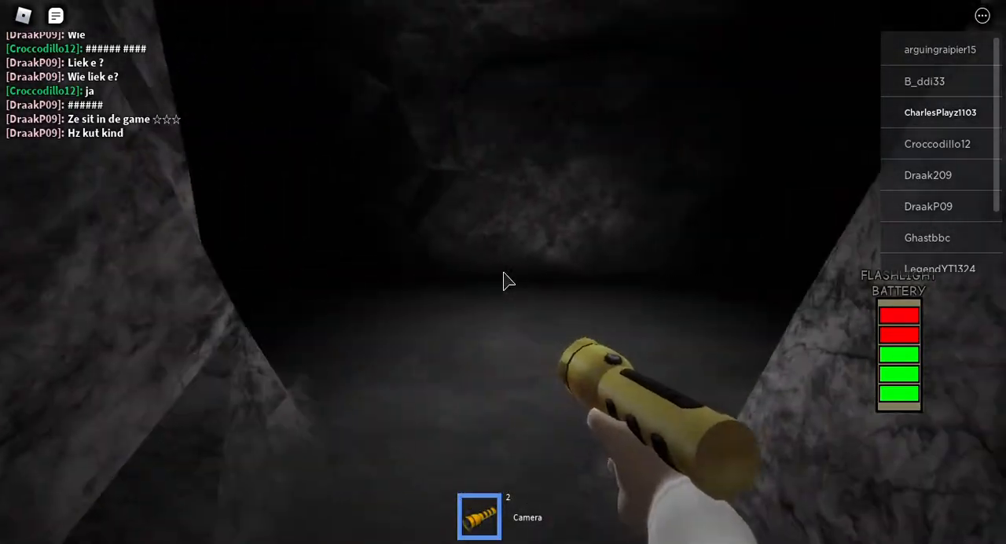
mouse_move(503, 281)
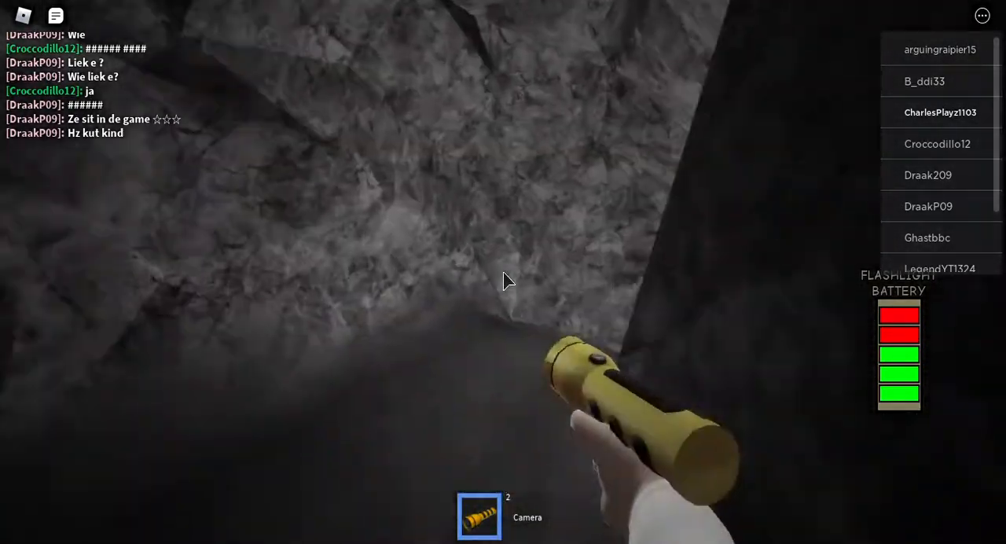
mouse_move(503, 281)
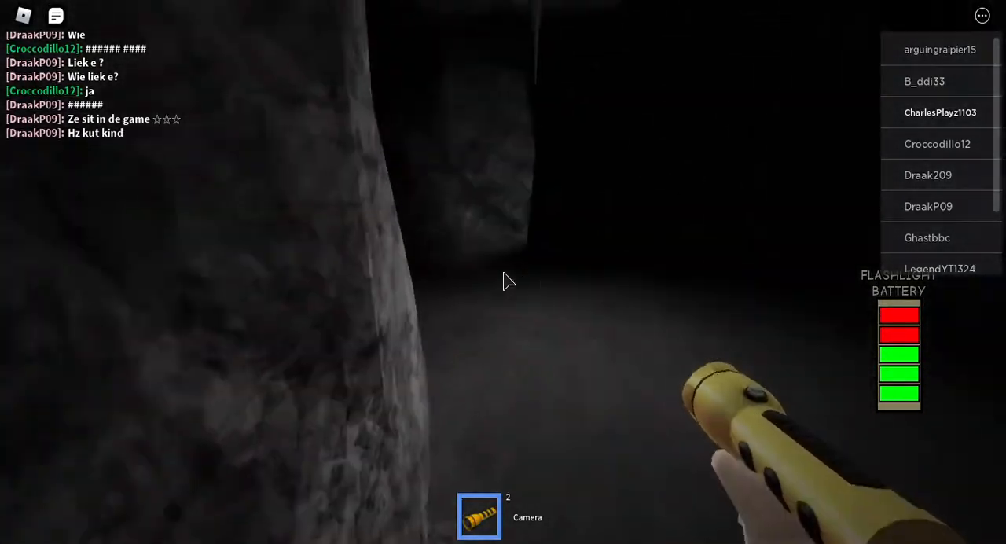
mouse_move(503, 280)
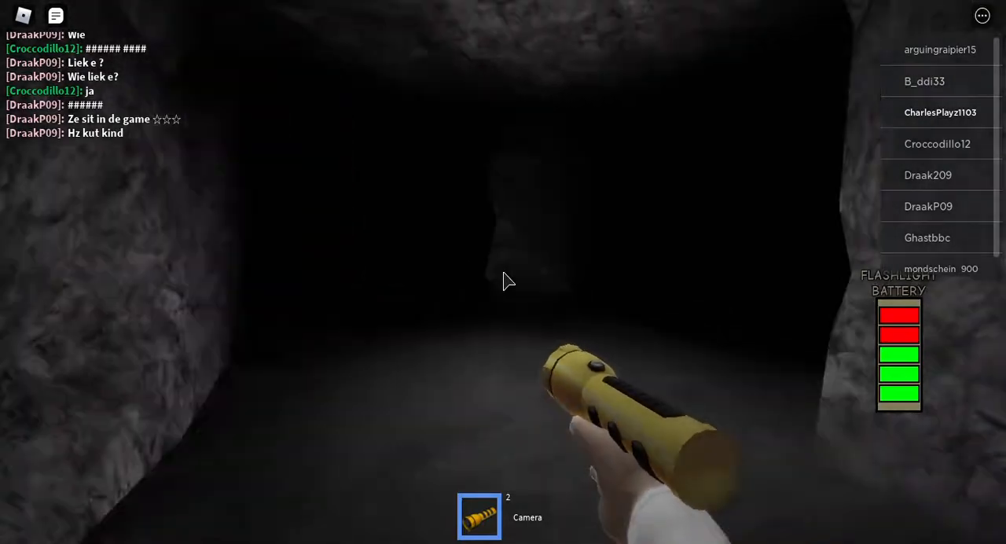
mouse_move(503, 281)
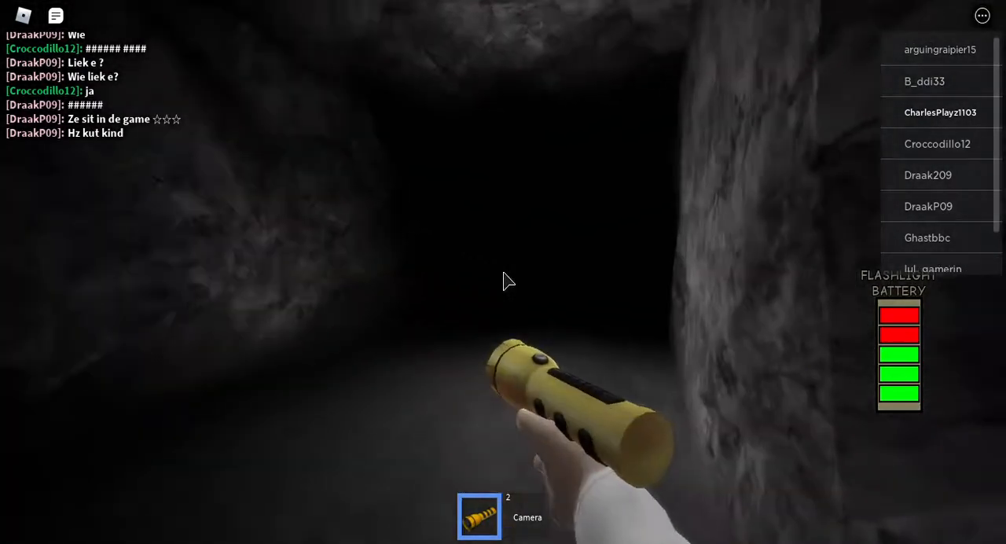
mouse_move(507, 281)
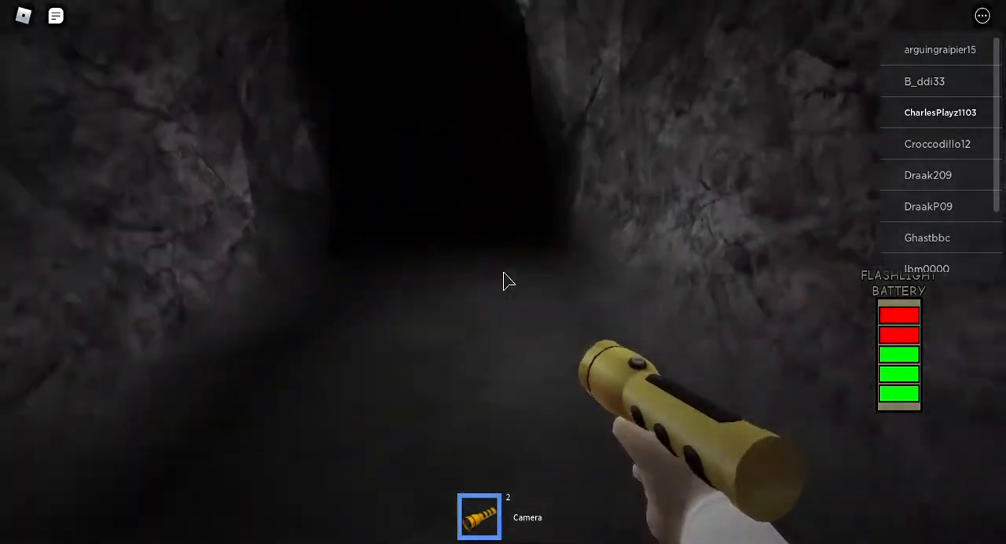
mouse_move(503, 280)
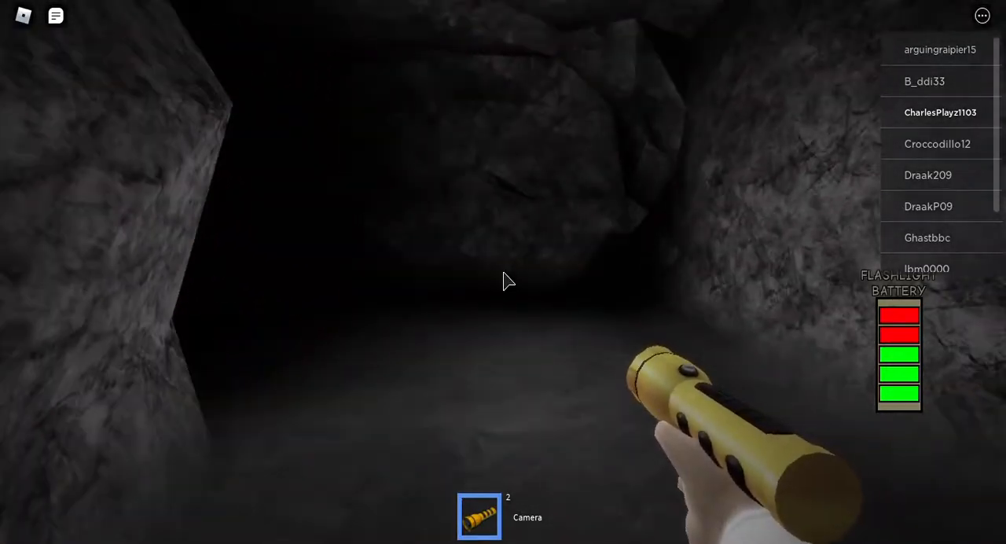
mouse_move(502, 281)
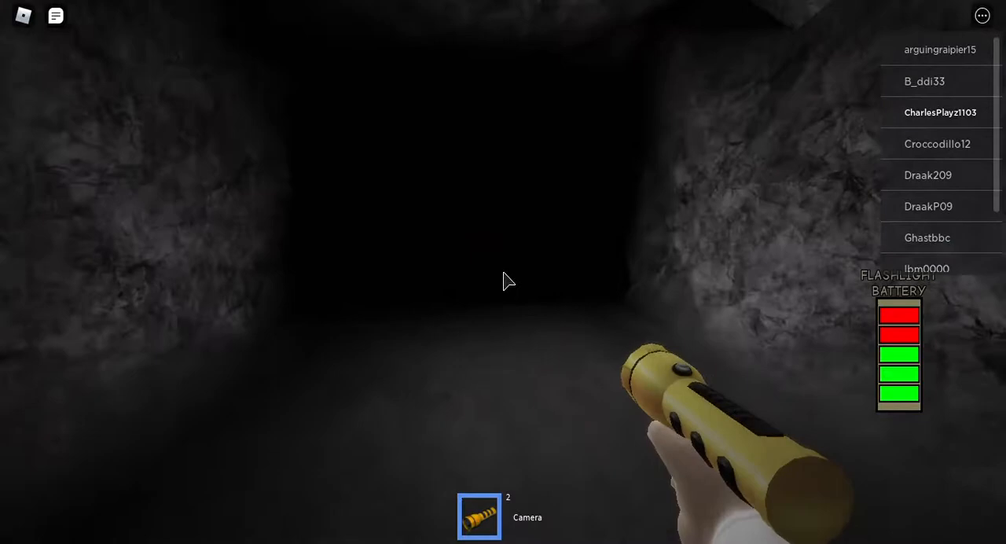
mouse_move(503, 282)
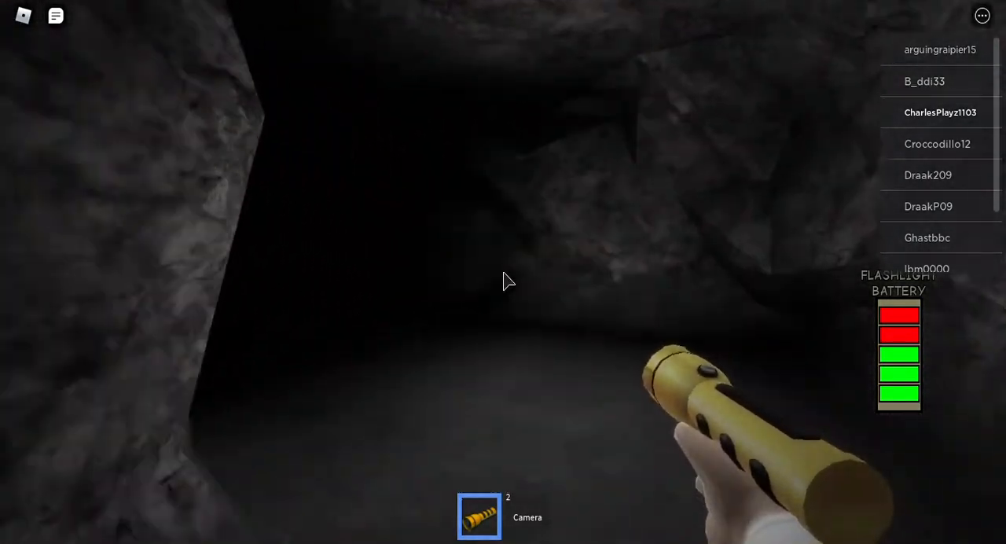
mouse_move(507, 281)
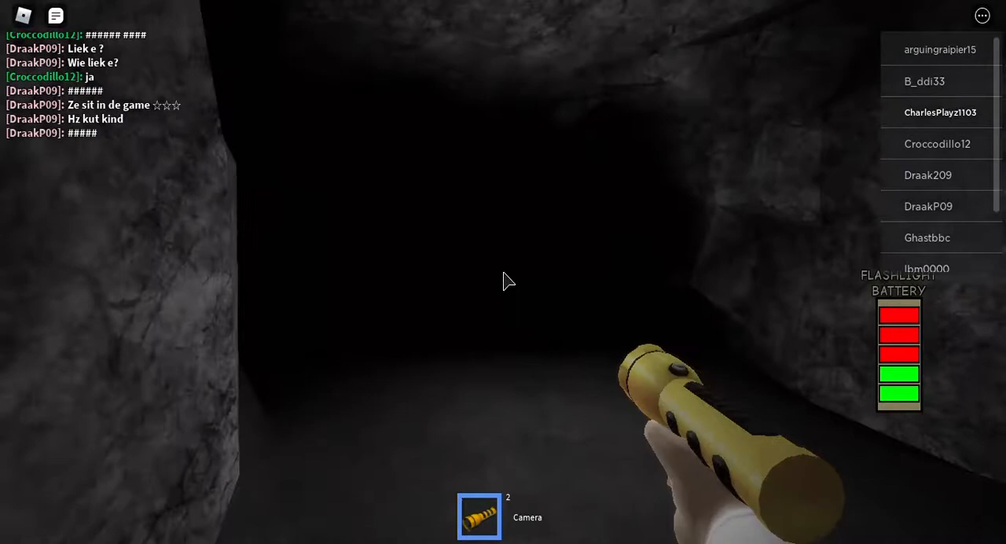
mouse_move(503, 282)
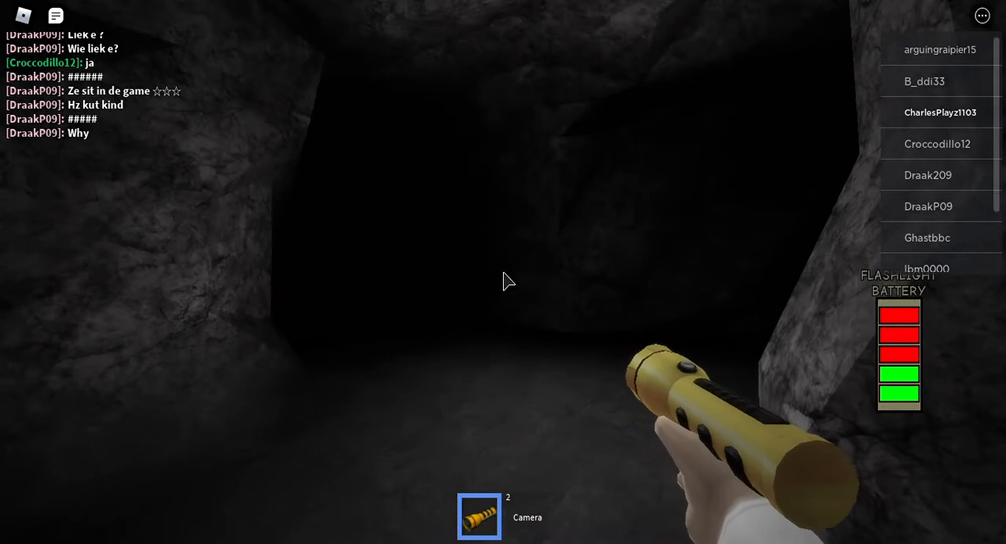
mouse_move(507, 281)
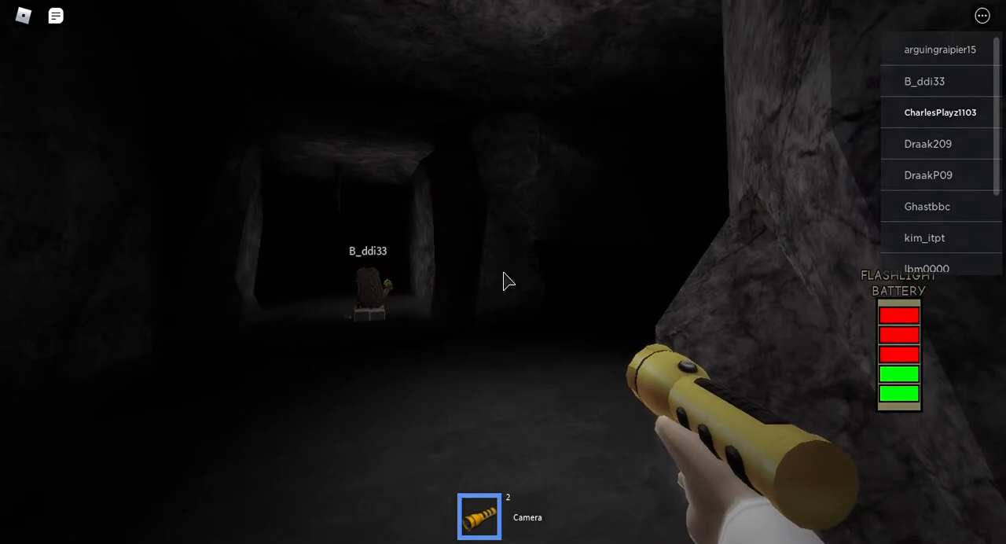
mouse_move(503, 281)
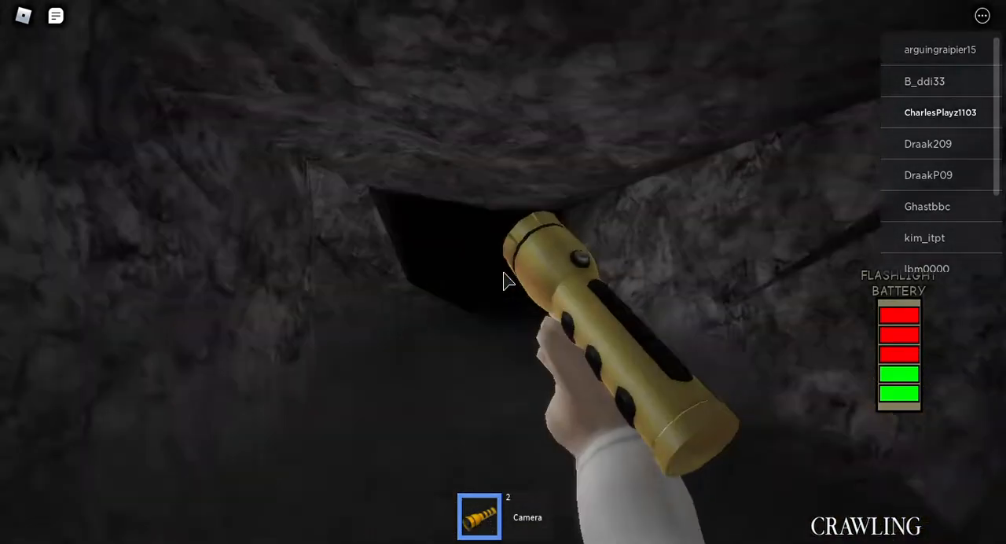
mouse_move(503, 282)
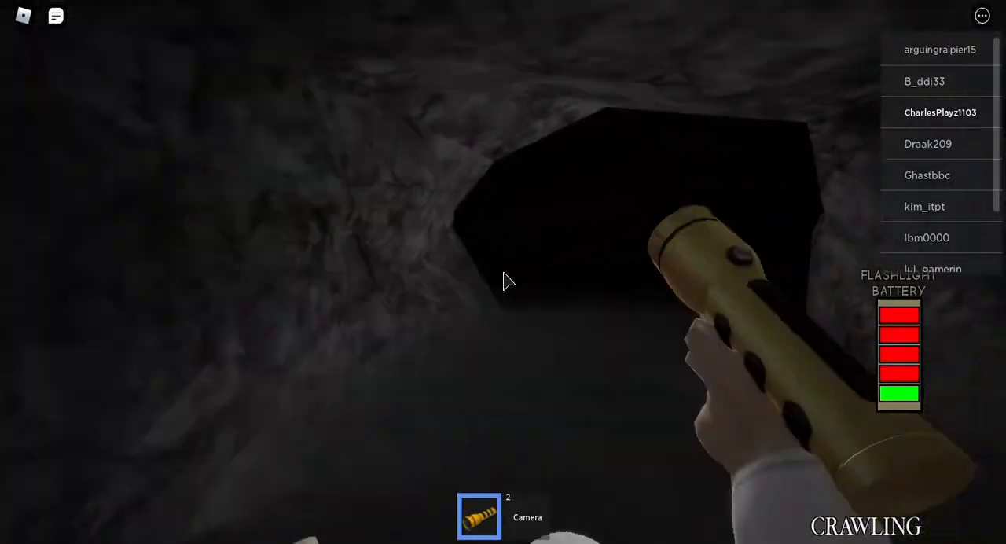
mouse_move(502, 281)
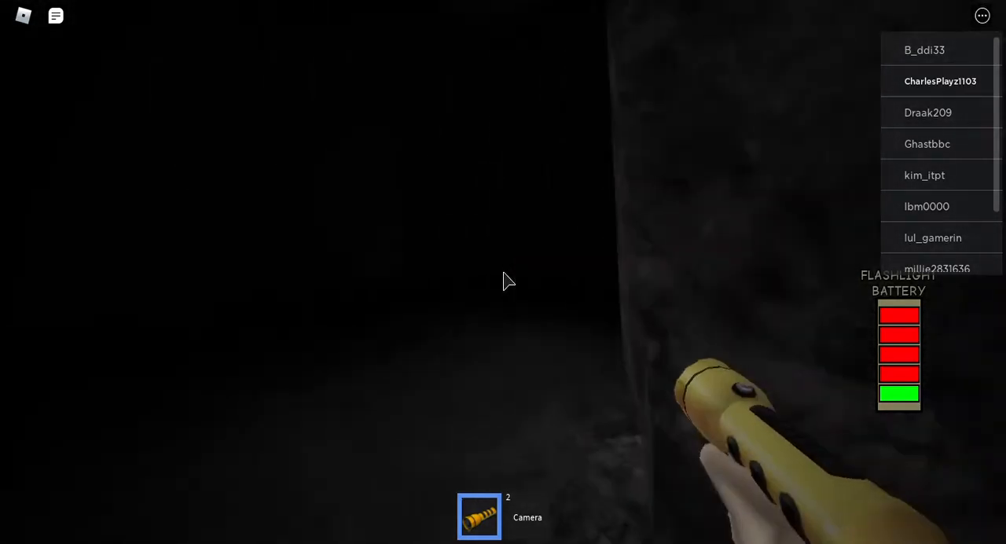
mouse_move(506, 281)
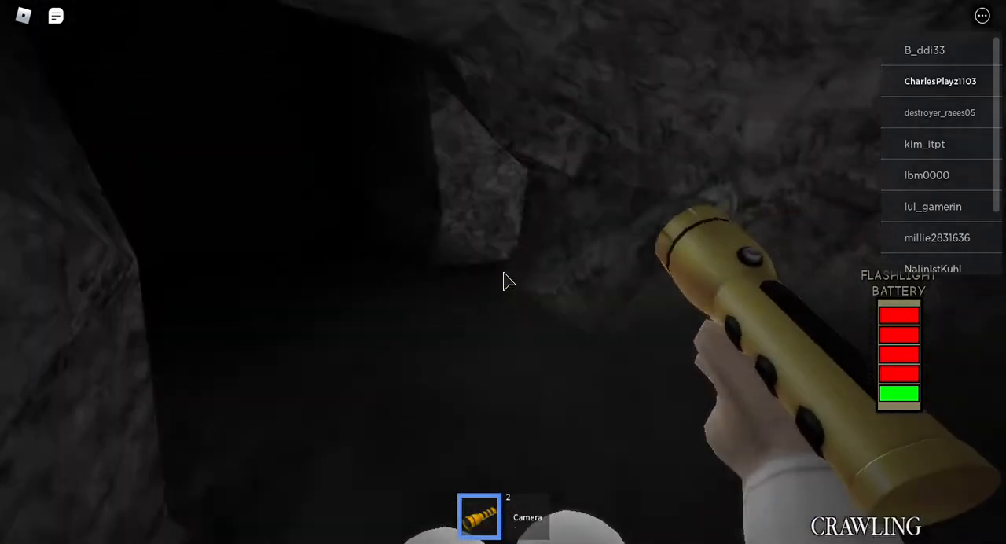
Use the hotbar to put the low-battery flashlight away and switch to the camera.
left_click(528, 516)
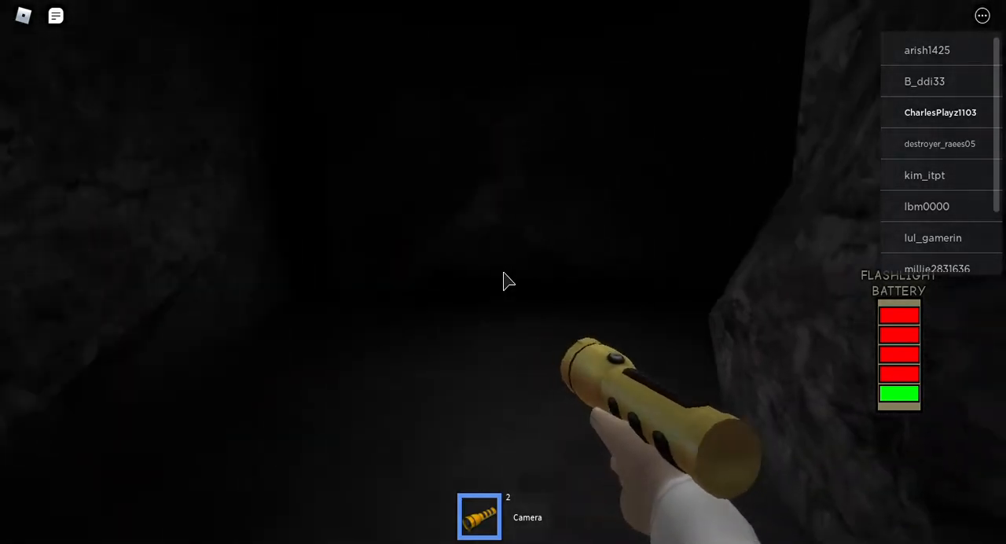
mouse_move(503, 281)
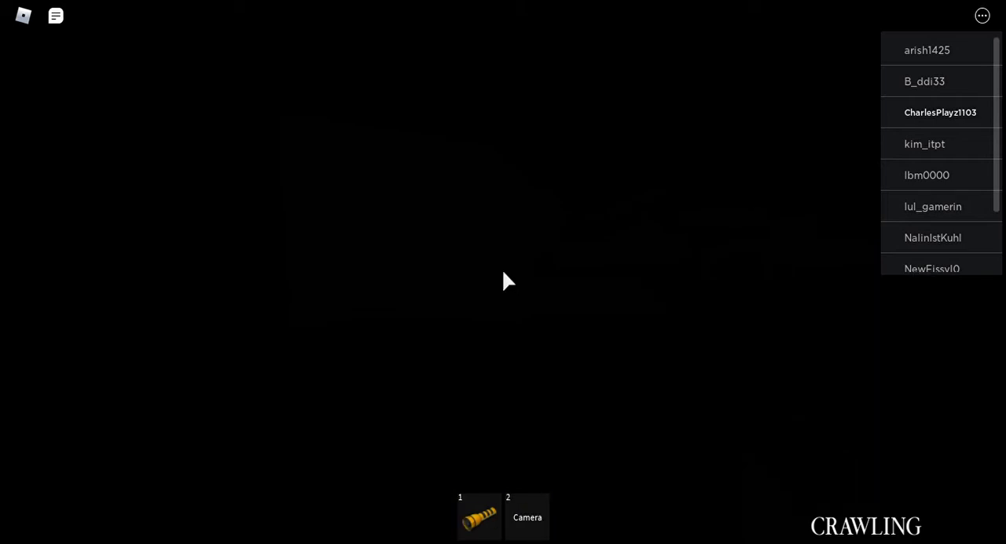
left_click(526, 517)
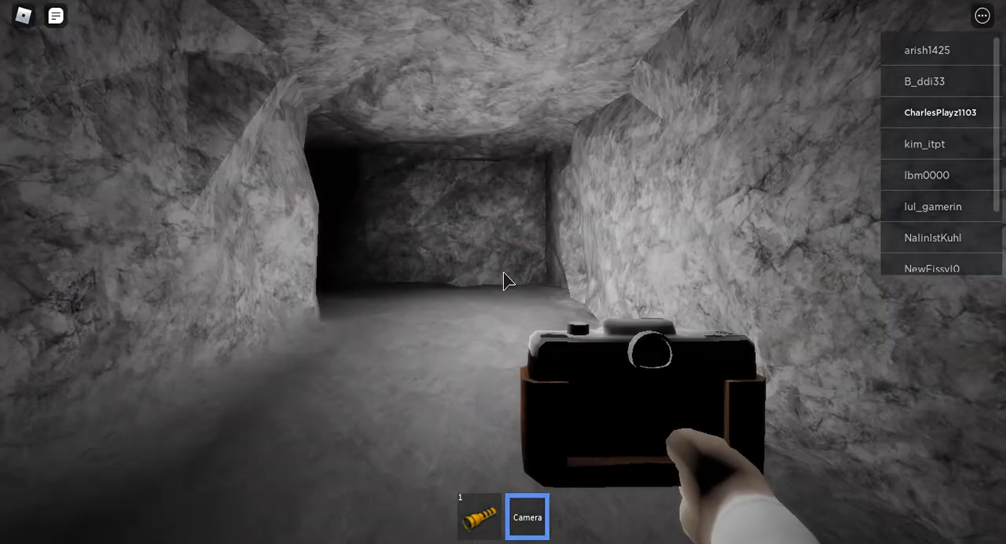
mouse_move(503, 282)
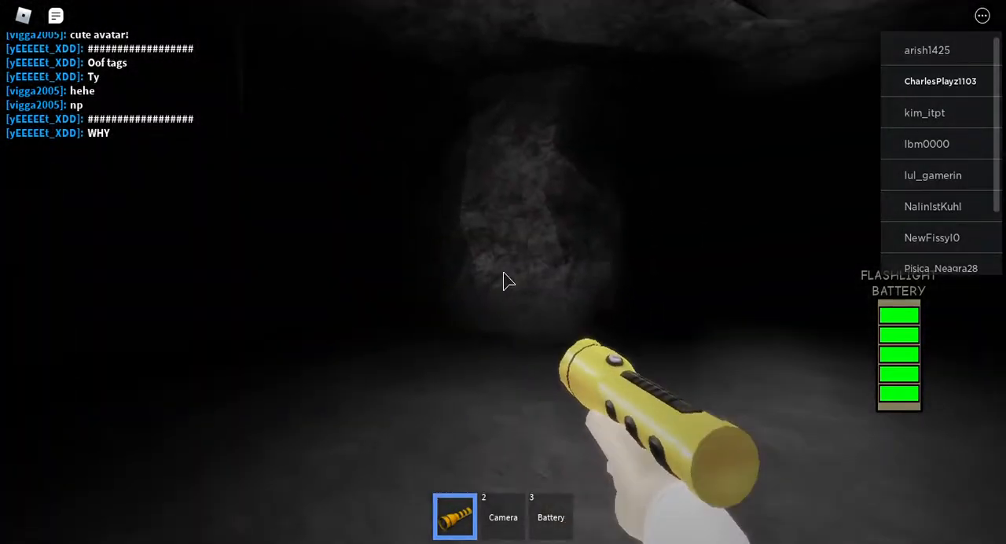
mouse_move(502, 281)
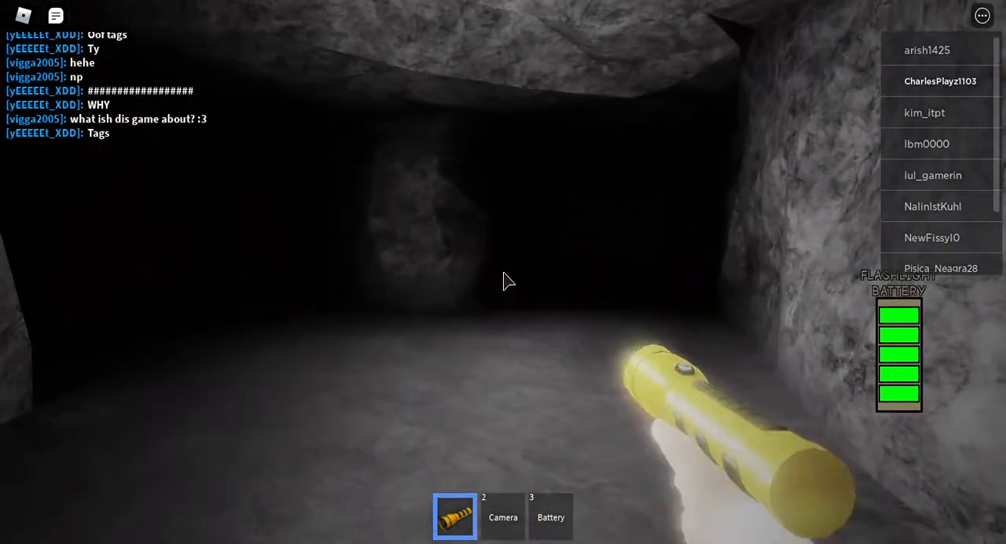
mouse_move(503, 281)
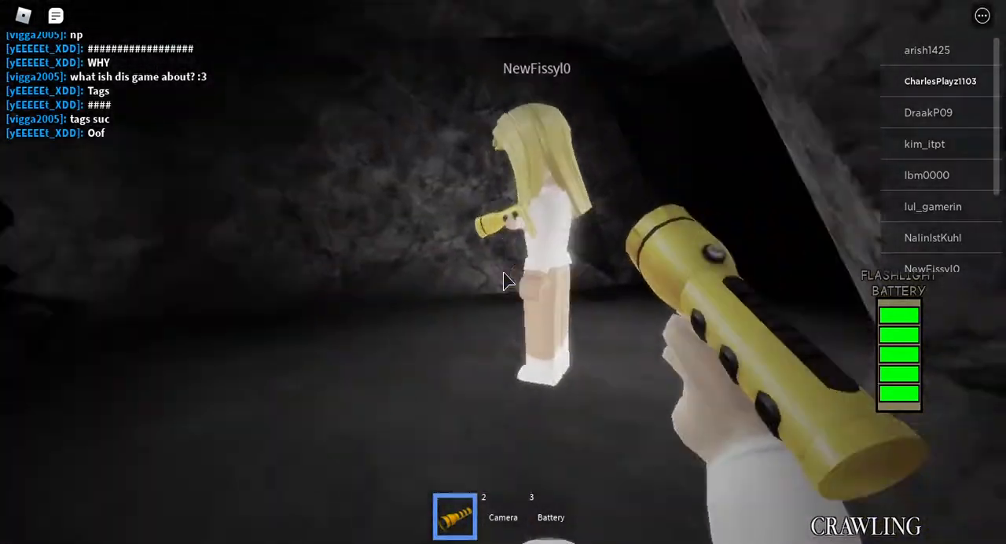
mouse_move(503, 281)
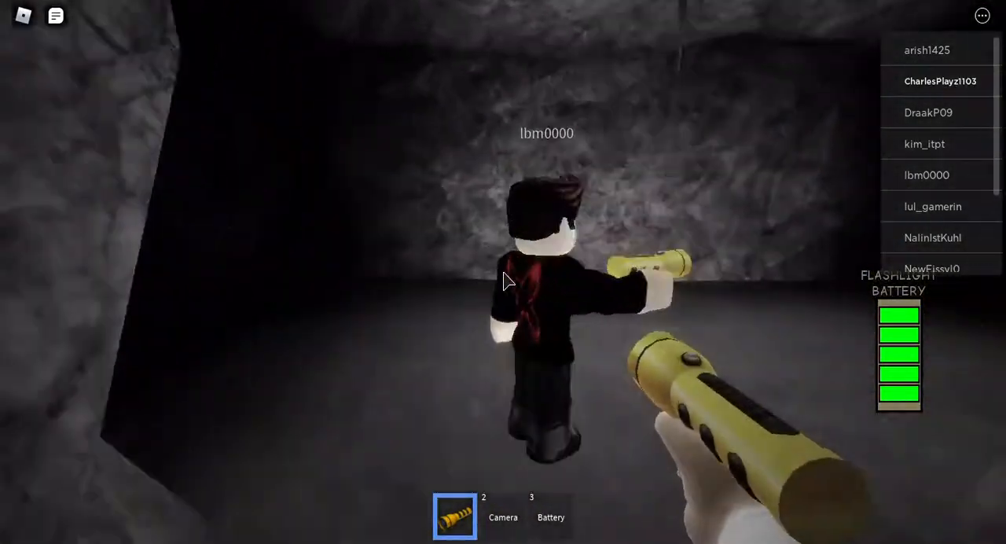
mouse_move(503, 281)
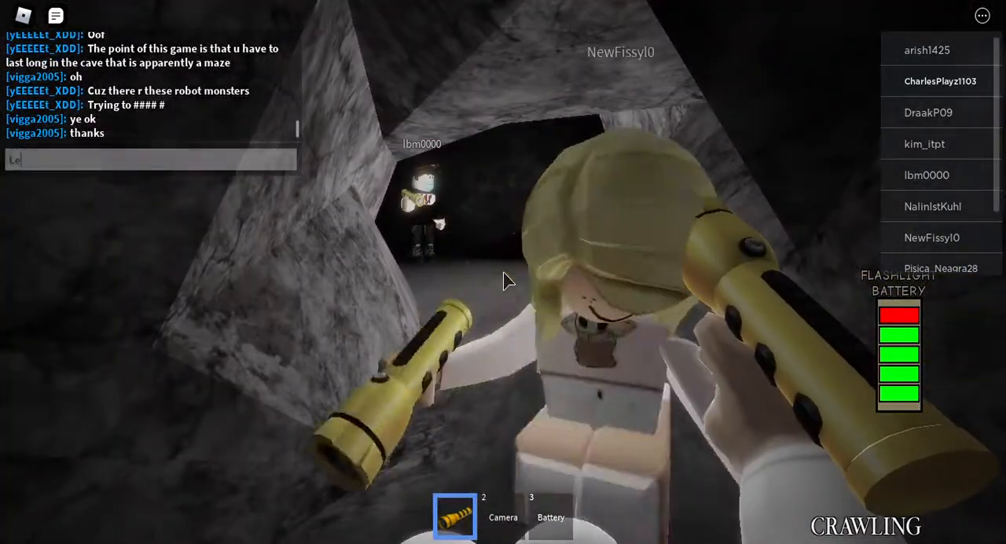
Send the chat message "Let's seek shelter" to the group.
type("Let's seek")
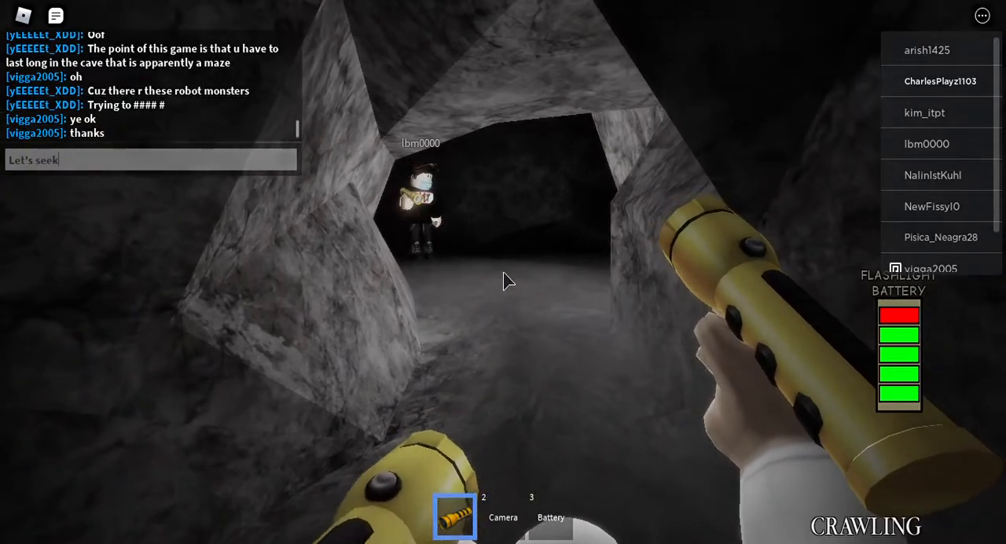
type("shelter kn")
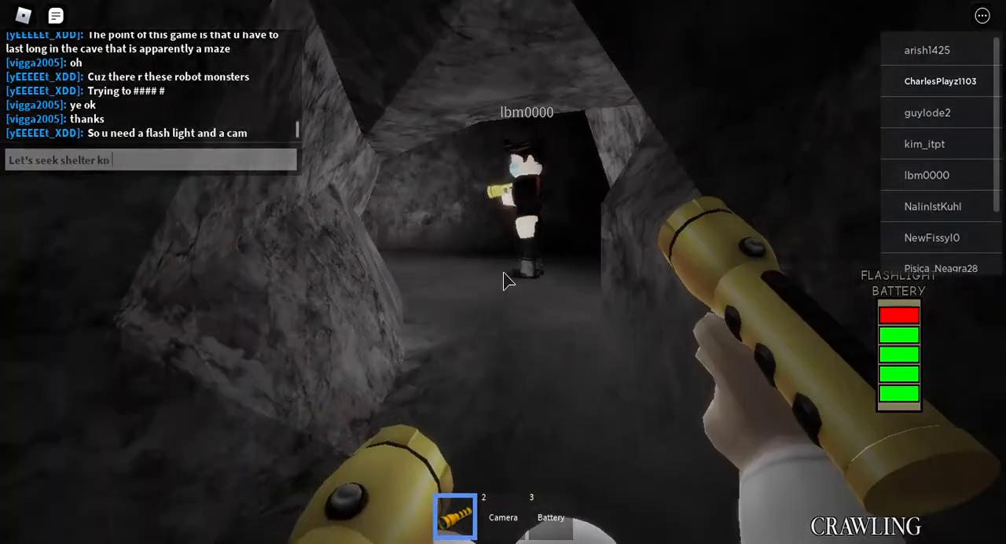
key("Return")
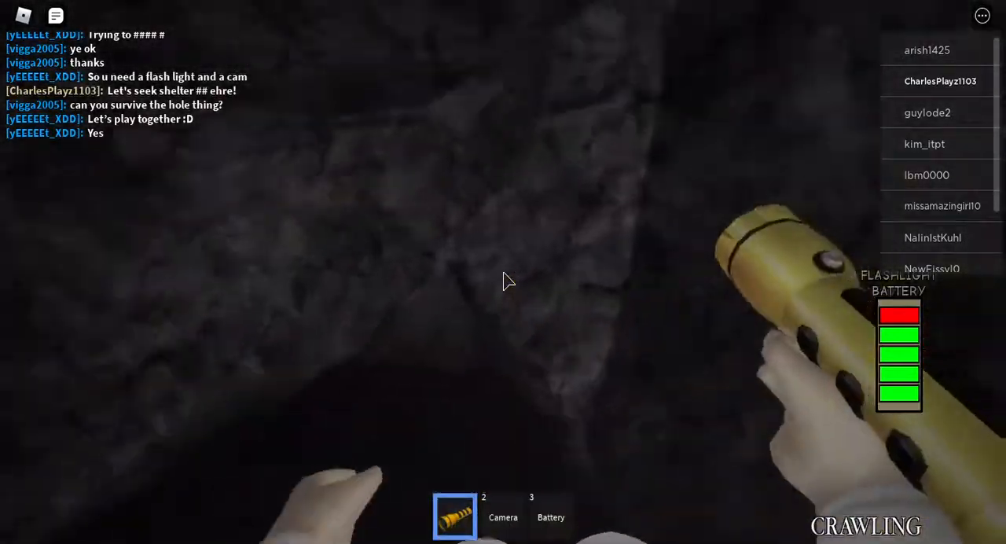
mouse_move(503, 281)
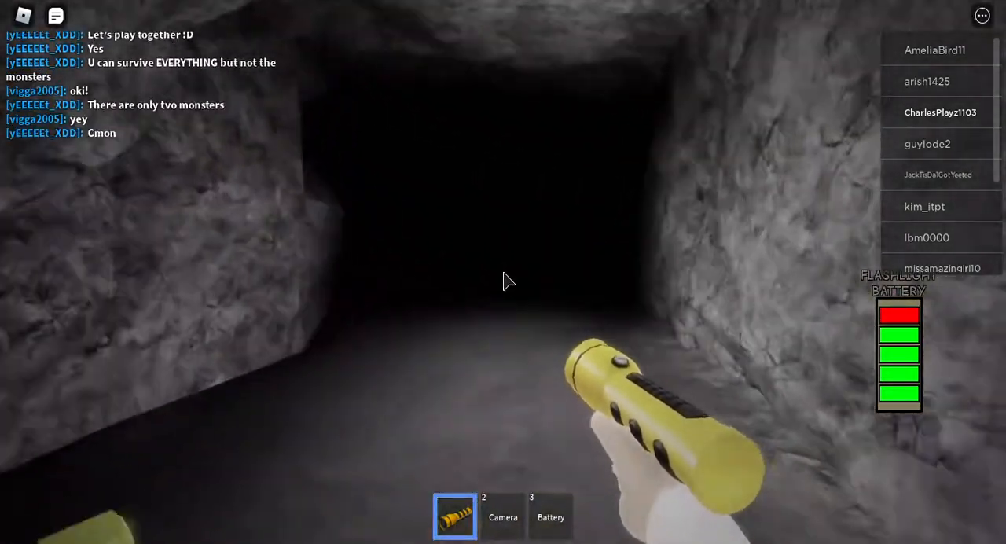
mouse_move(503, 282)
type("Come out you two")
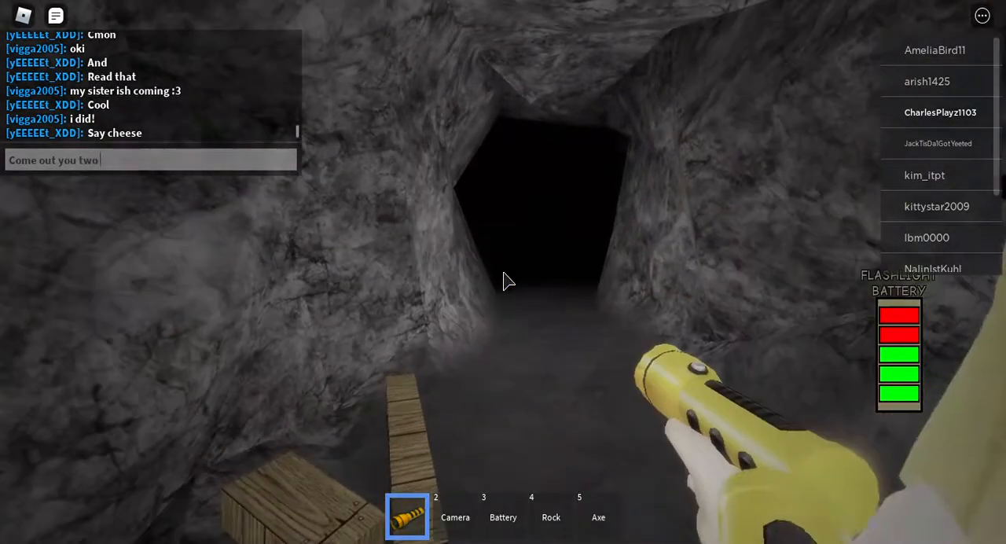
Type a chat message asking the others to come out and stick together.
type("& let's f")
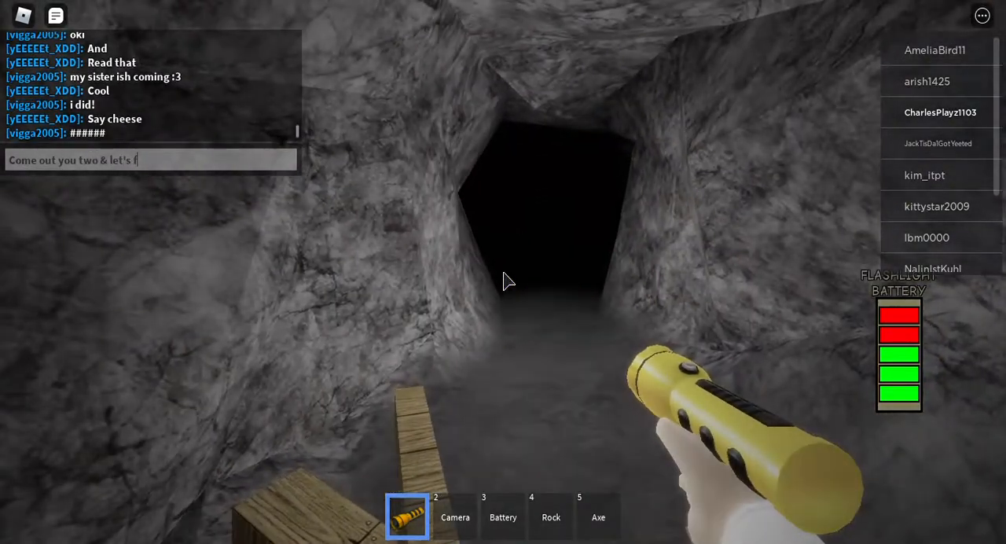
type("st")
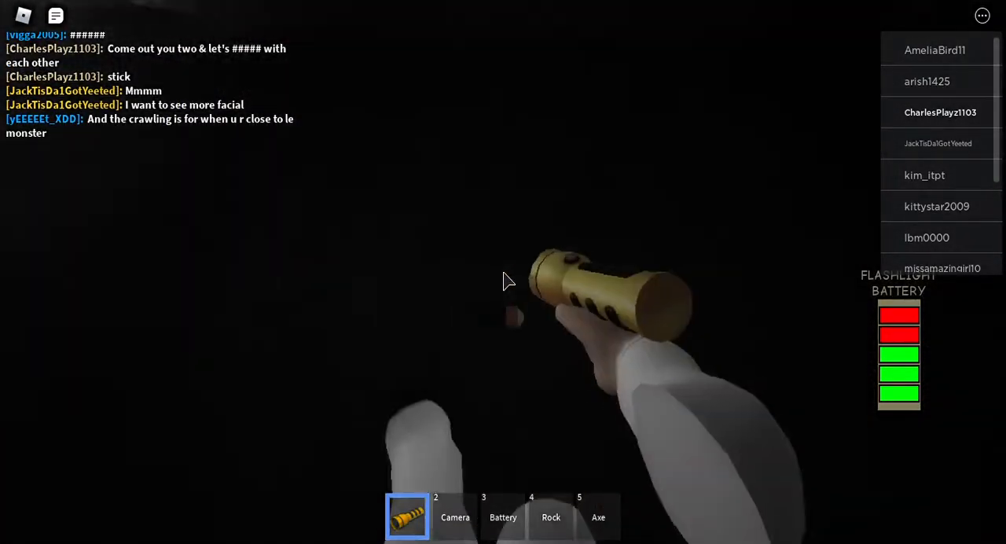
mouse_move(503, 281)
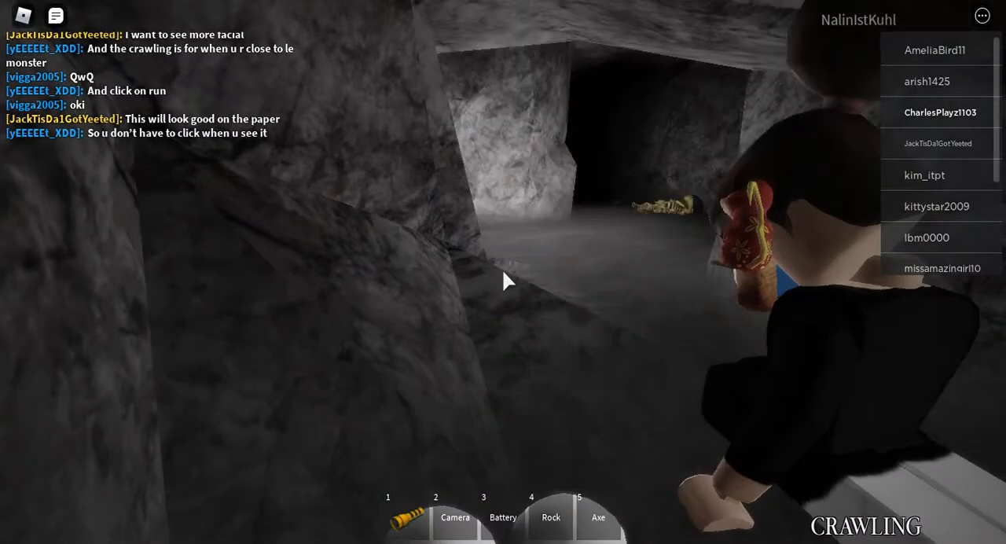
Equip the flashlight from hotbar slot 1 to light the tunnel.
key("1")
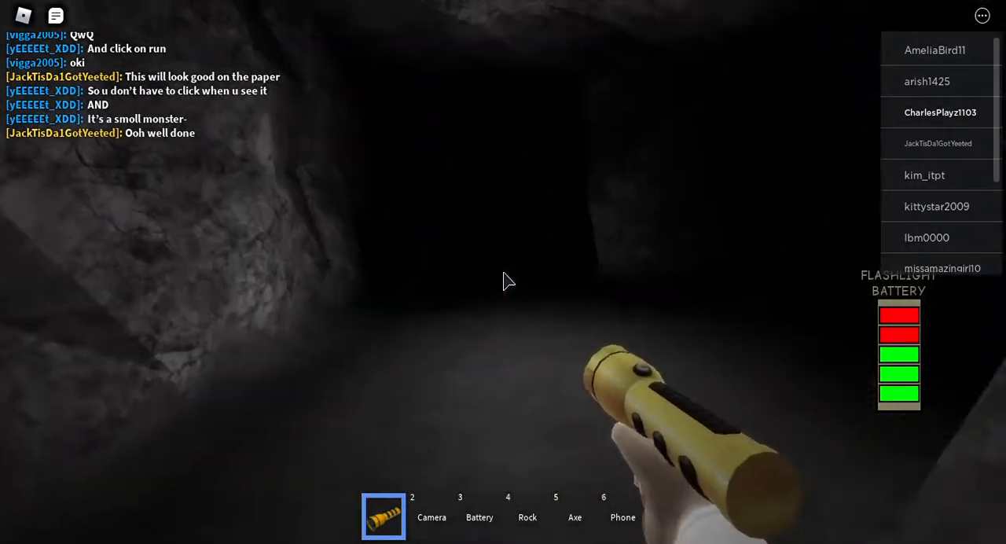
mouse_move(503, 281)
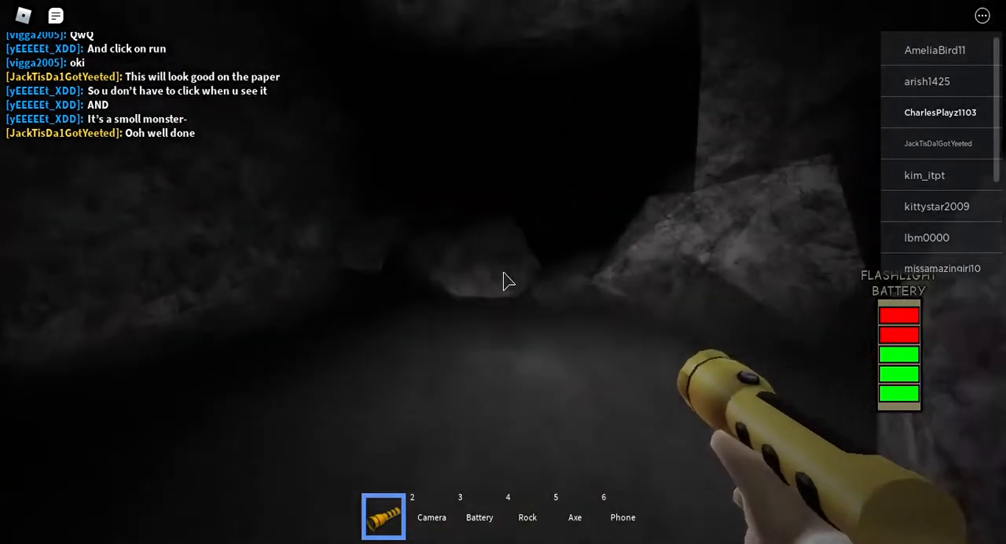
mouse_move(503, 282)
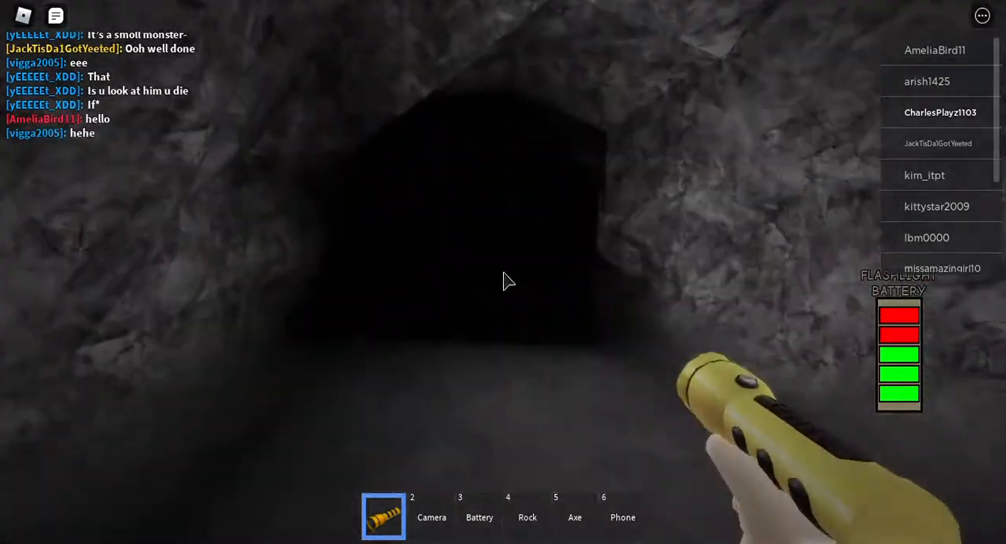
mouse_move(503, 280)
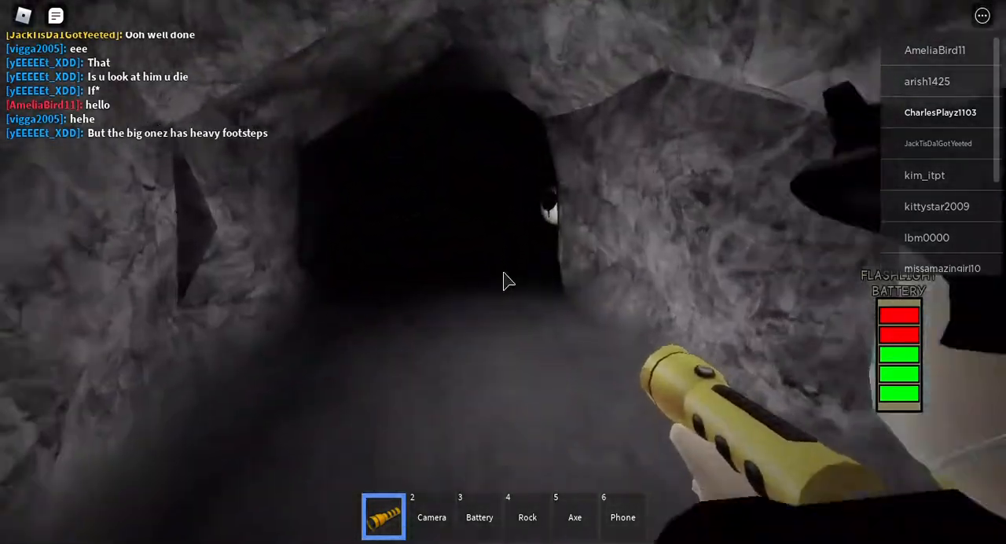
mouse_move(503, 281)
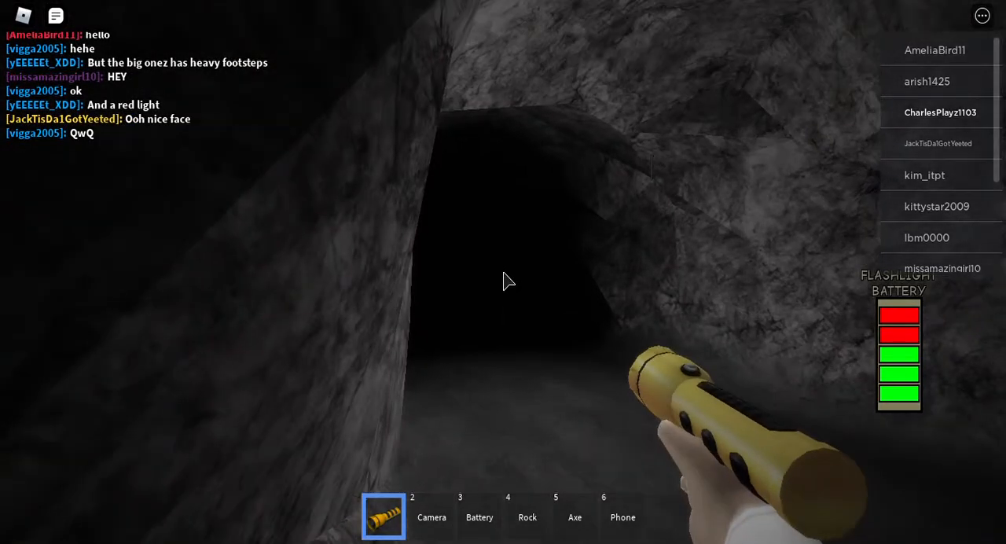
Aim the camera (slot 2) at the monster, then switch back to the flashlight.
key("2")
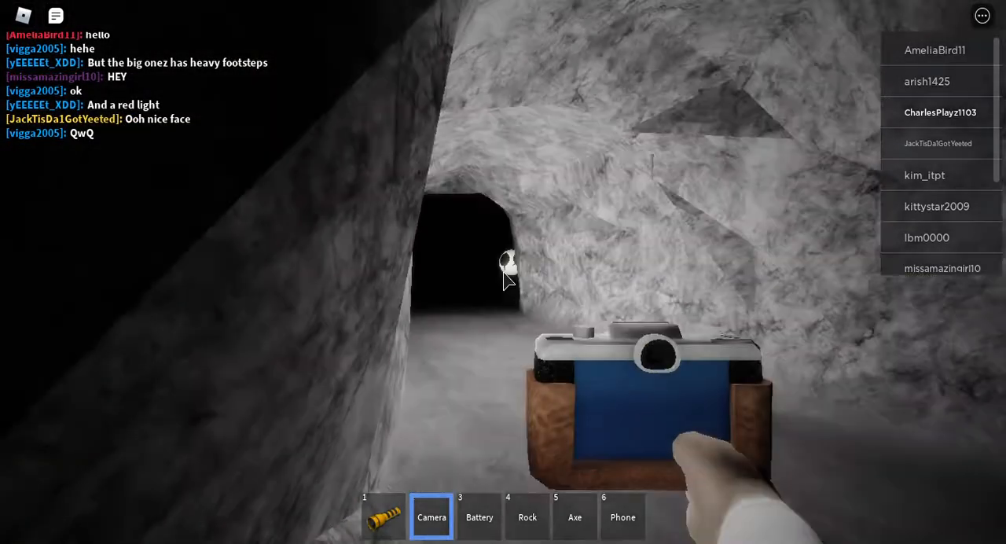
key("1")
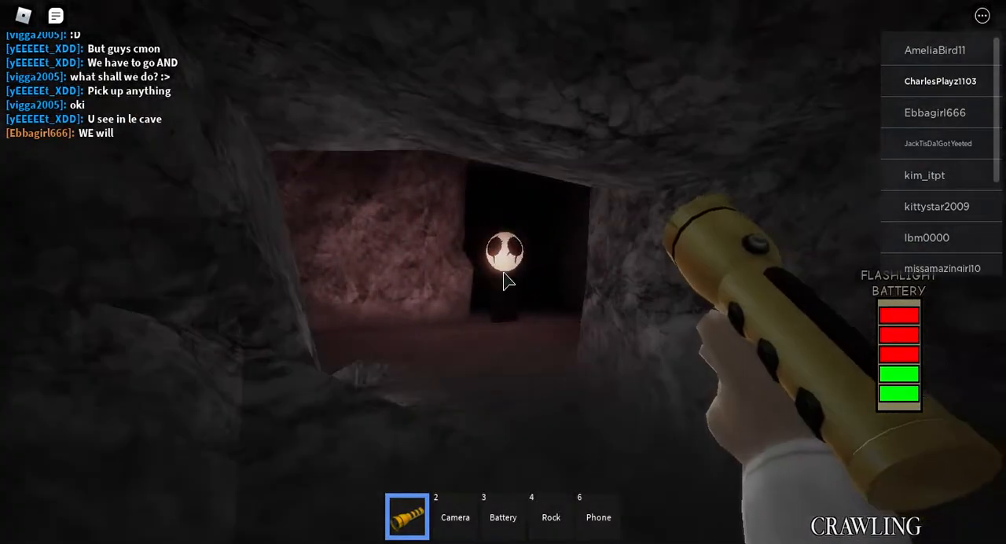
Take out the camera, put it away, and click the hotbar empty-handed.
key("2")
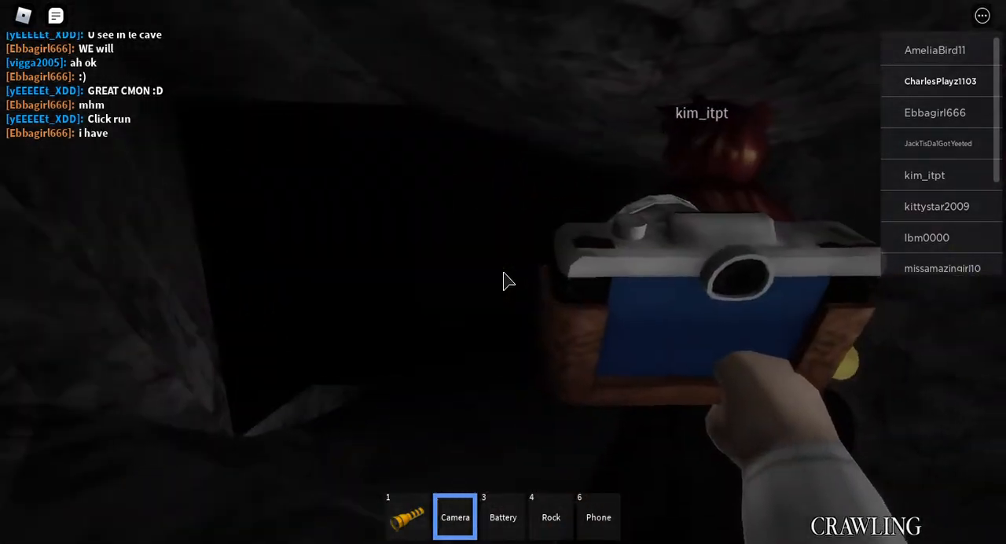
key("1")
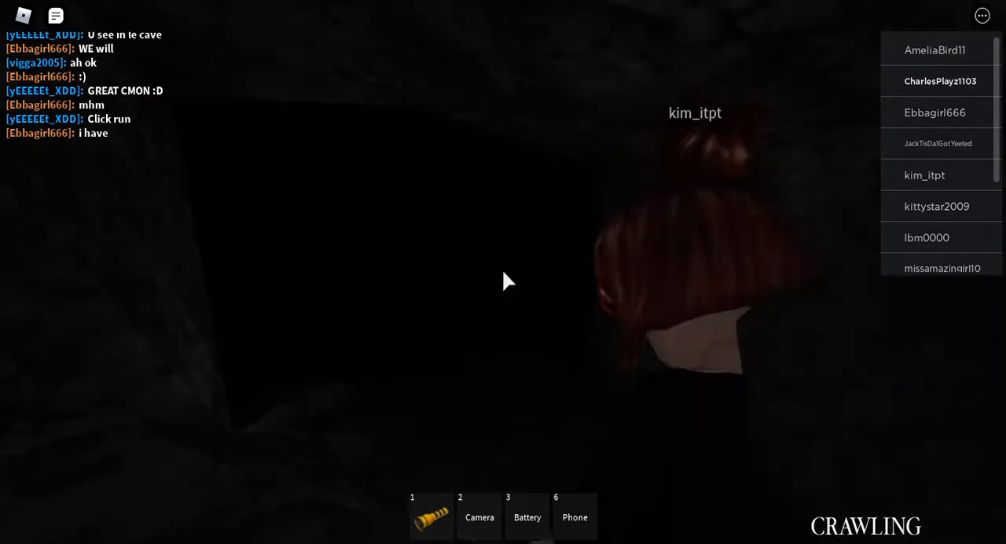
left_click(479, 516)
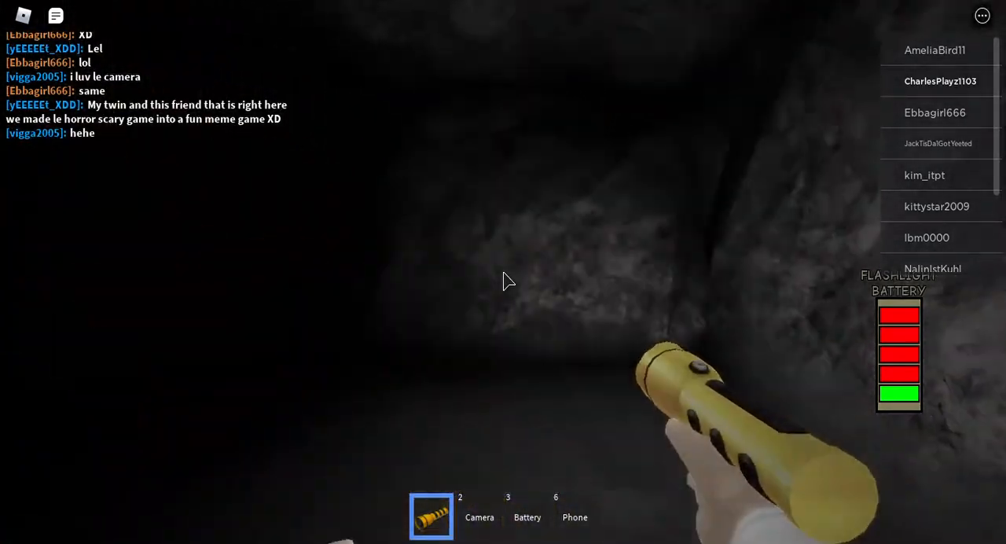
mouse_move(503, 282)
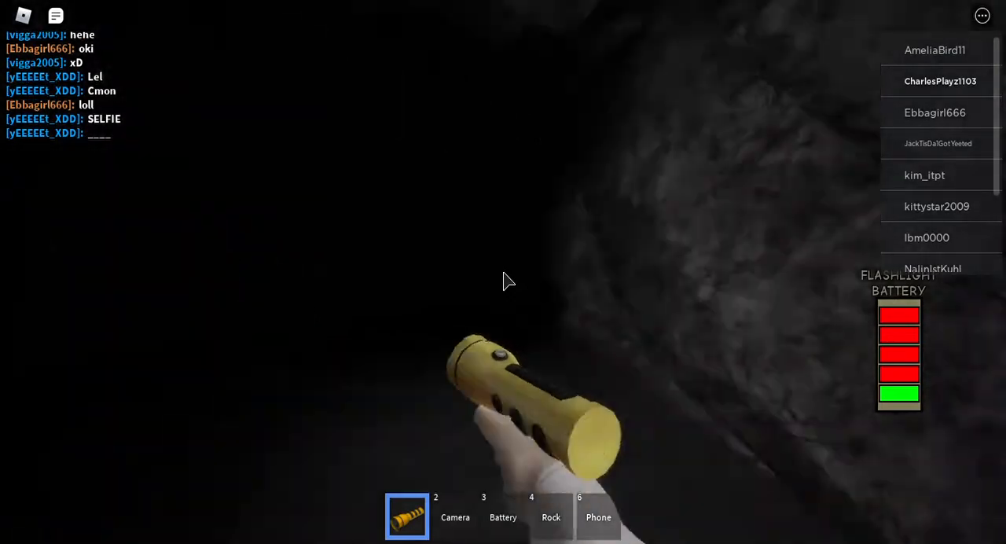
mouse_move(507, 281)
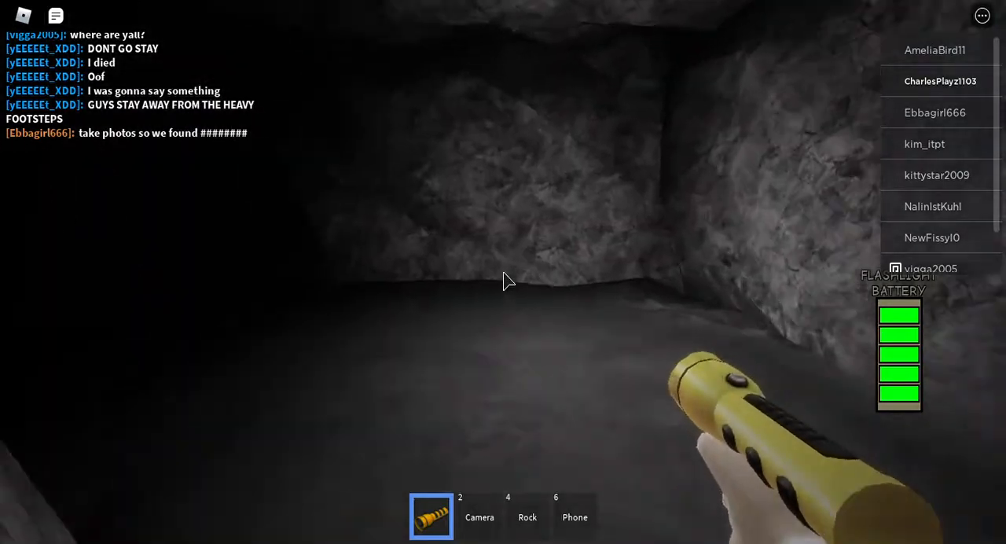
mouse_move(503, 282)
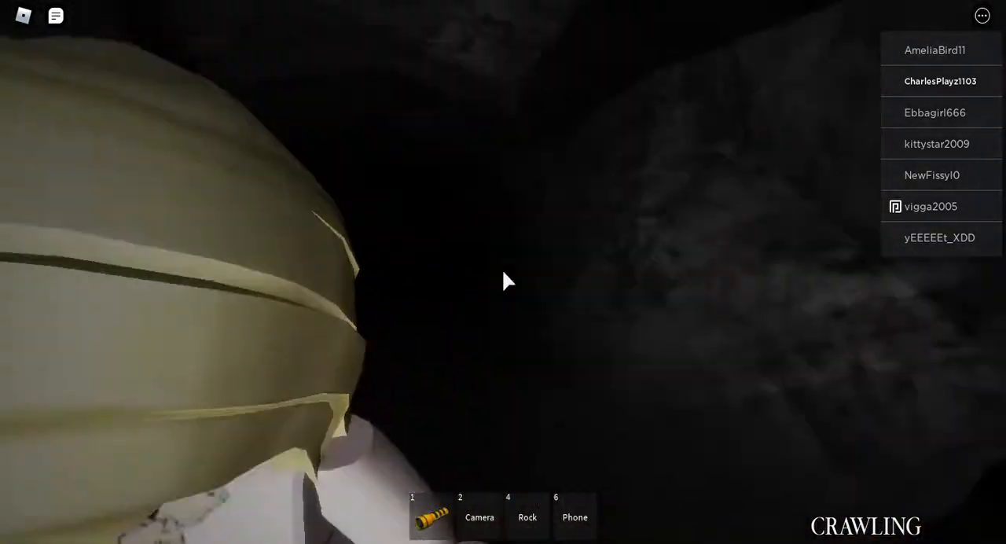
Equip the flashlight (slot 1) and click the hotbar, leaving no rock.
key("1")
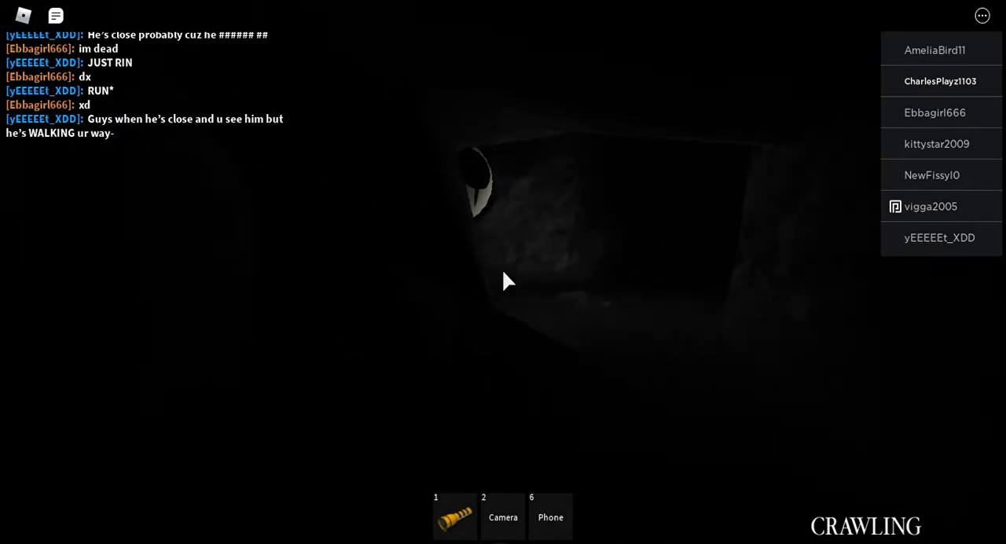
left_click(455, 516)
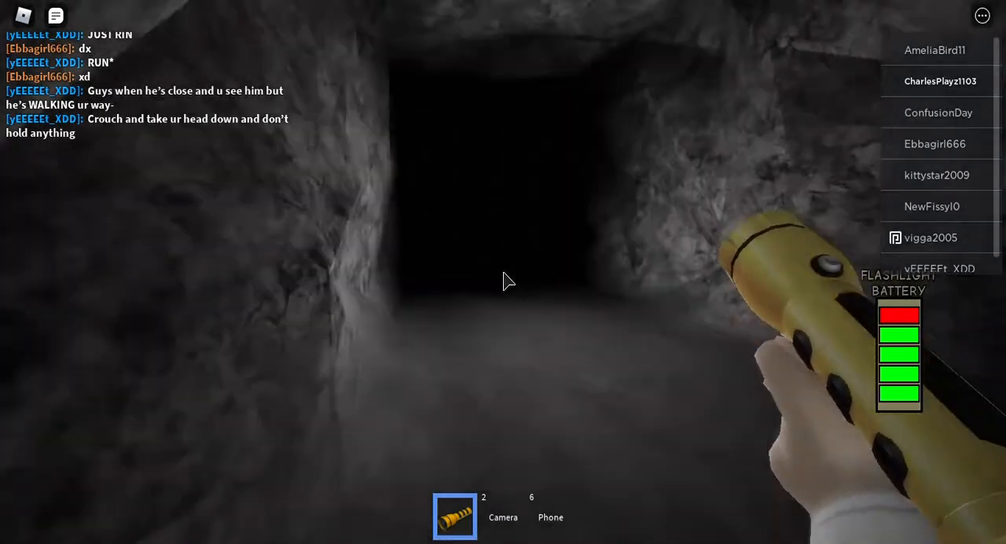
mouse_move(503, 282)
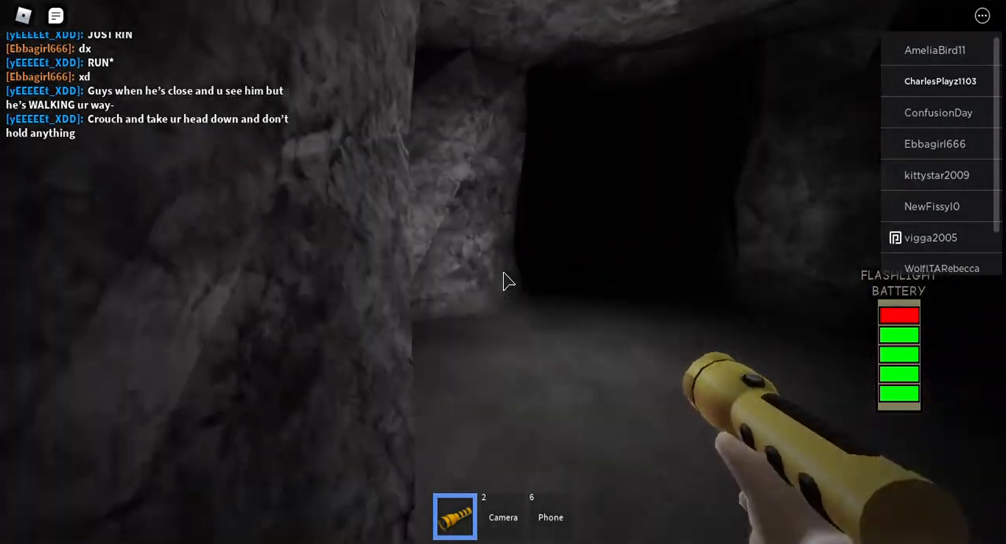
mouse_move(507, 281)
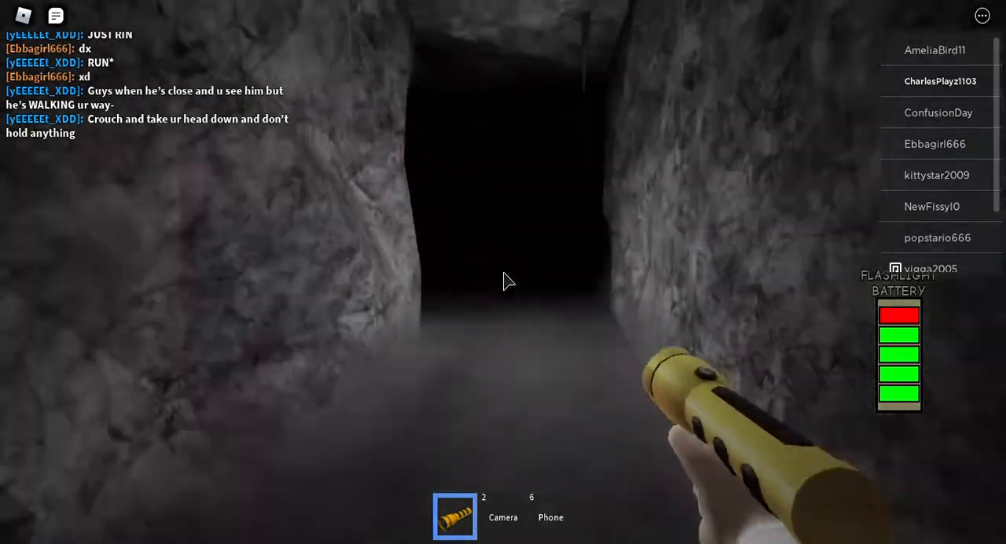